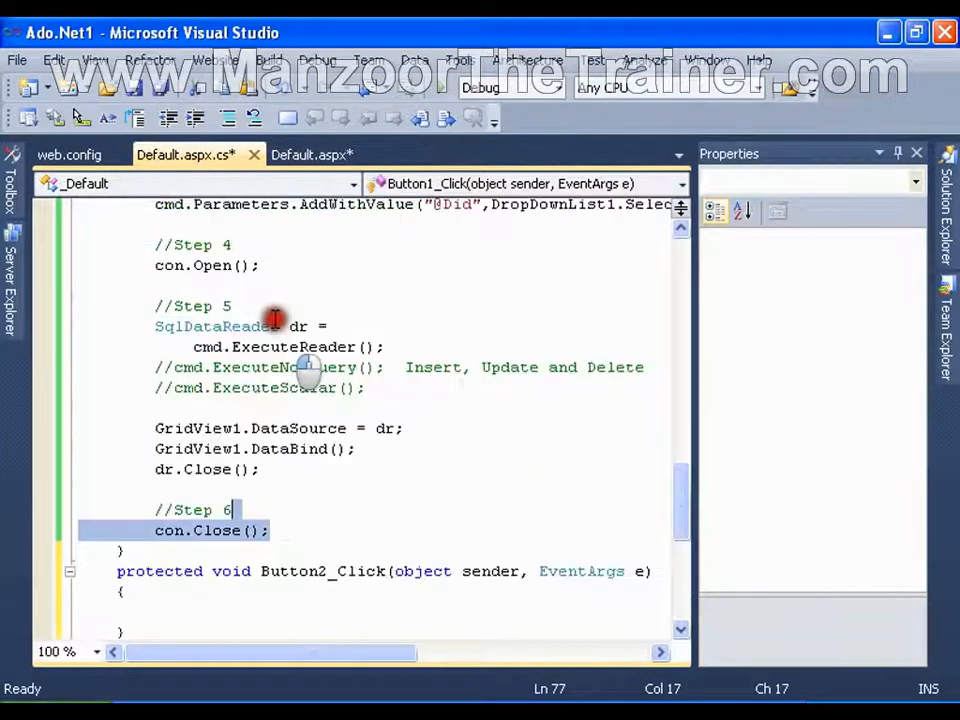
Step: Copy the Step 1–6 ADO.NET code from Button1_Click for reuse in Button2_Click
{"action": "scroll", "scroll_direction": "up", "scroll_amount": 3}
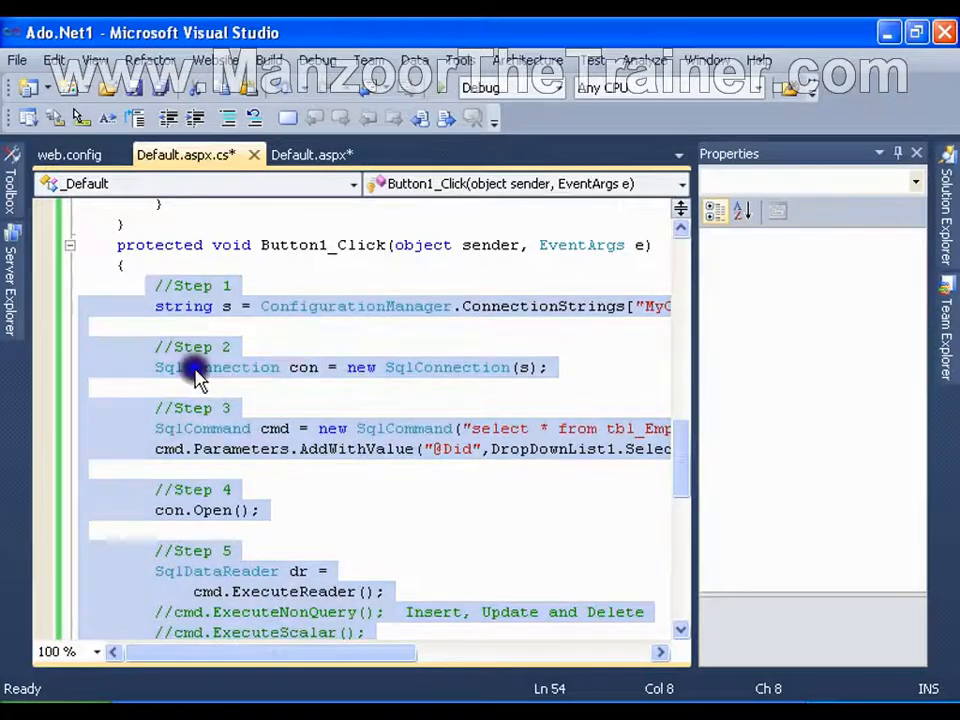
{"action": "scroll", "scroll_direction": "down", "scroll_amount": 3}
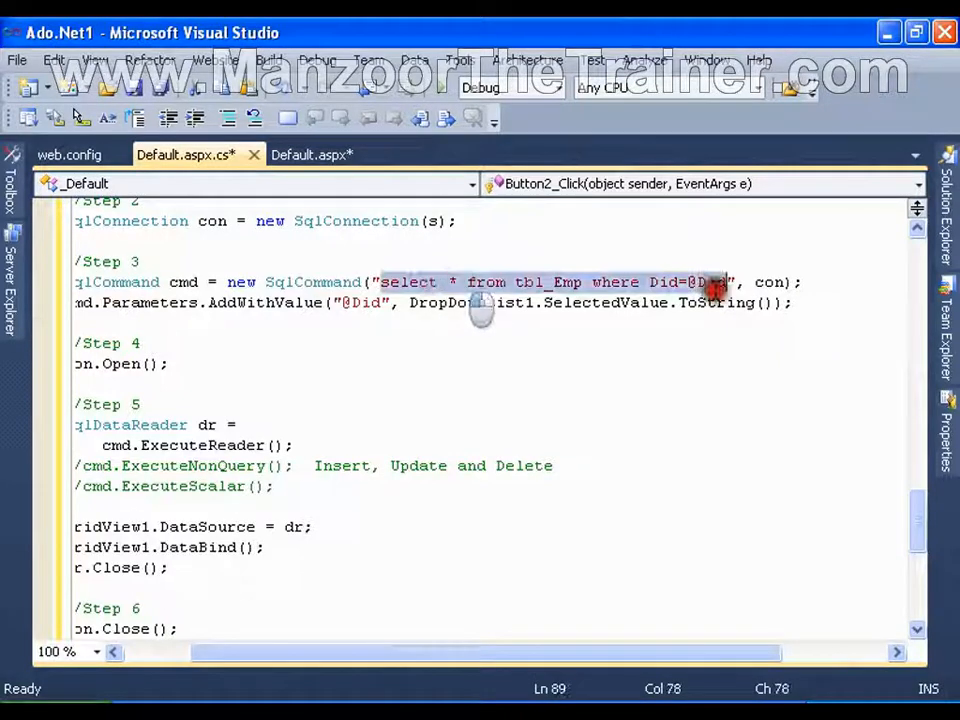
Step: Rewrite Button2_Click's SqlCommand text to begin "insert into tbl_Emp values("
{"action": "type", "text": "inser"}
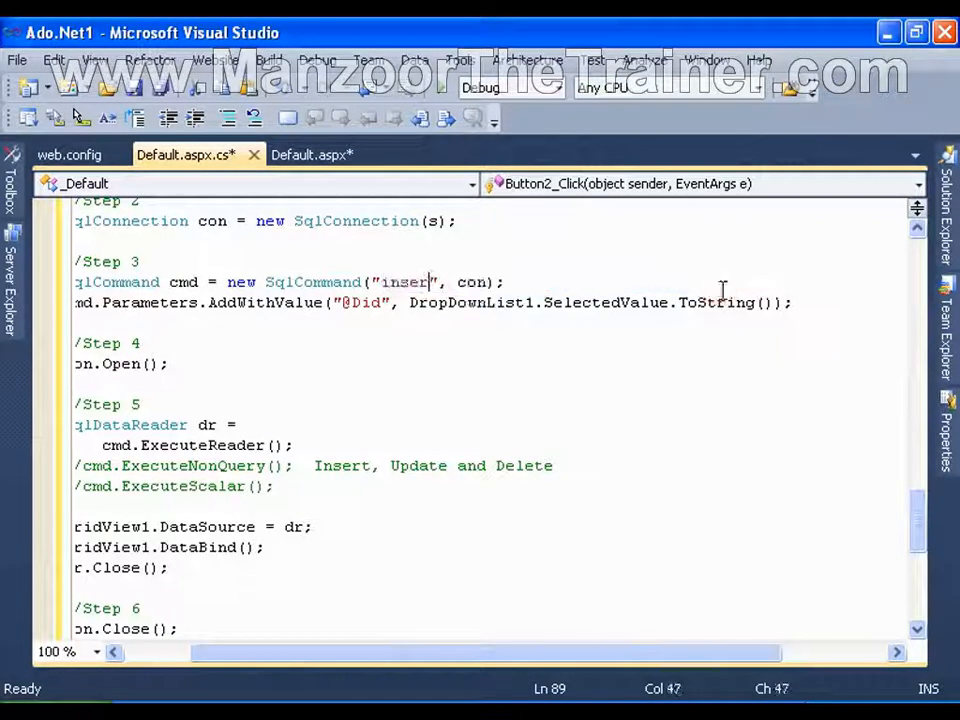
{"action": "type", "text": "into"}
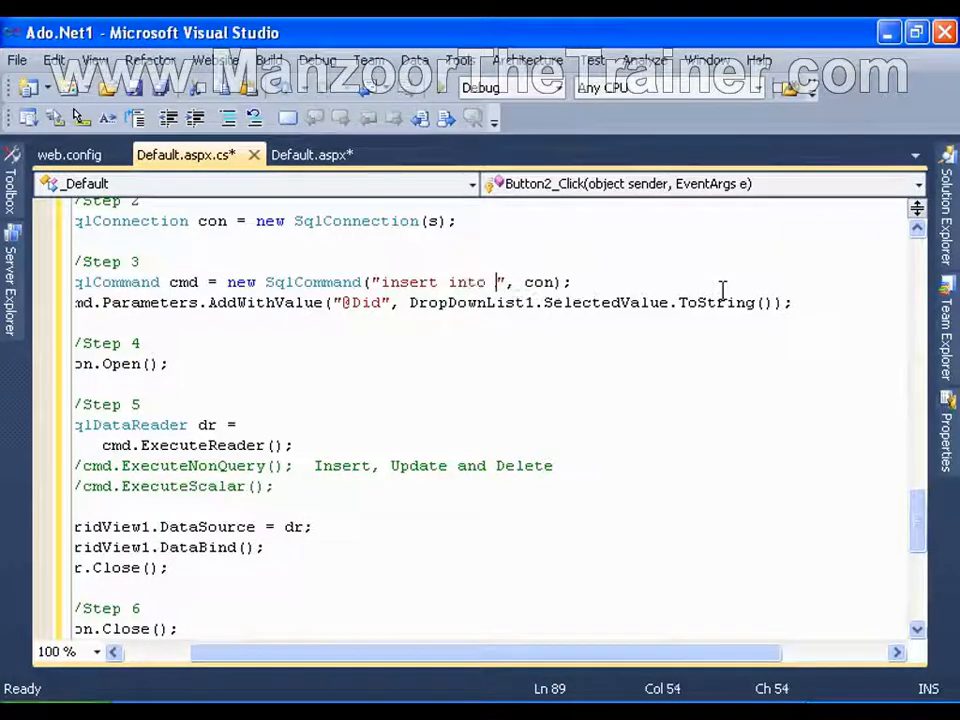
{"action": "type", "text": "tbl"}
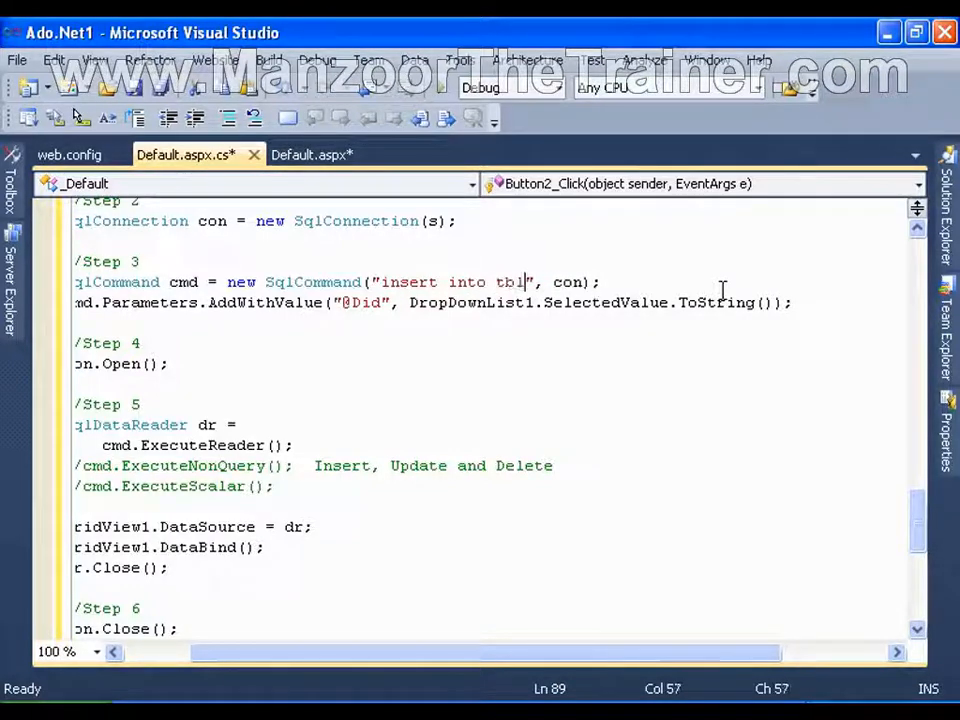
{"action": "type", "text": "_Emp"}
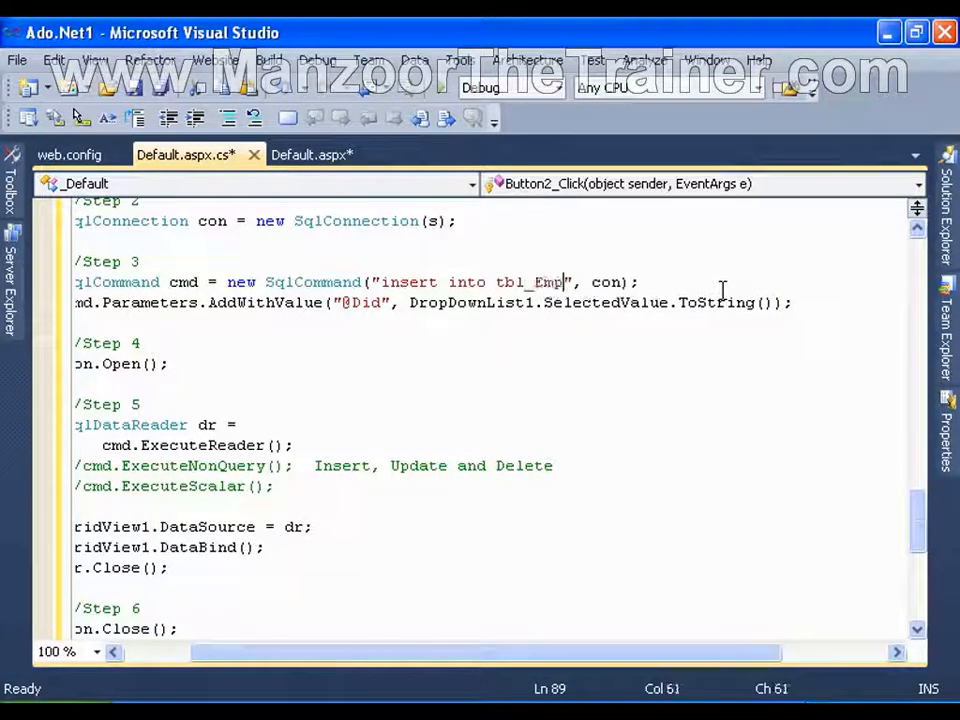
{"action": "type", "text": "val"}
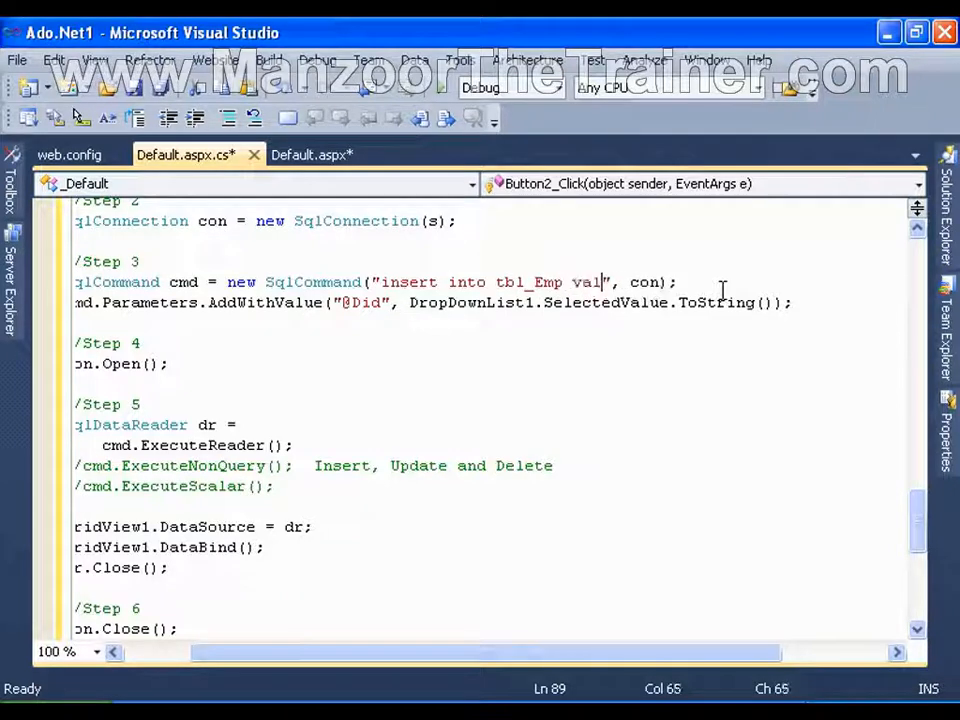
{"action": "type", "text": "ues(\", con);"}
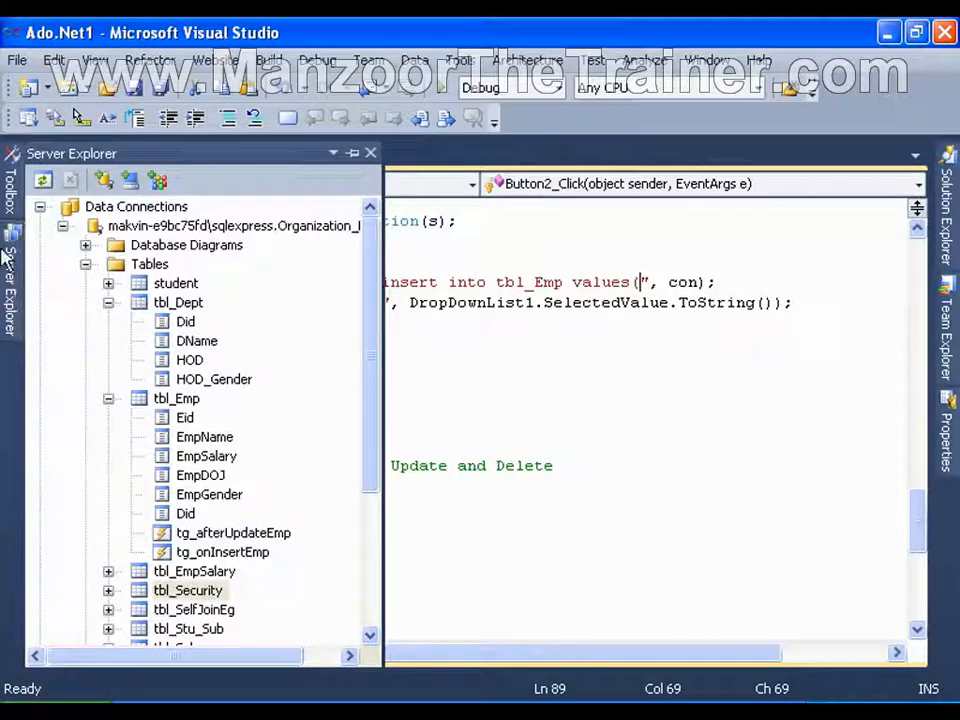
Step: Show tbl_Emp's stored rows from Server Explorer for reference, then return to Default.aspx.cs
{"action": "left_click", "coordinate": [176, 398]}
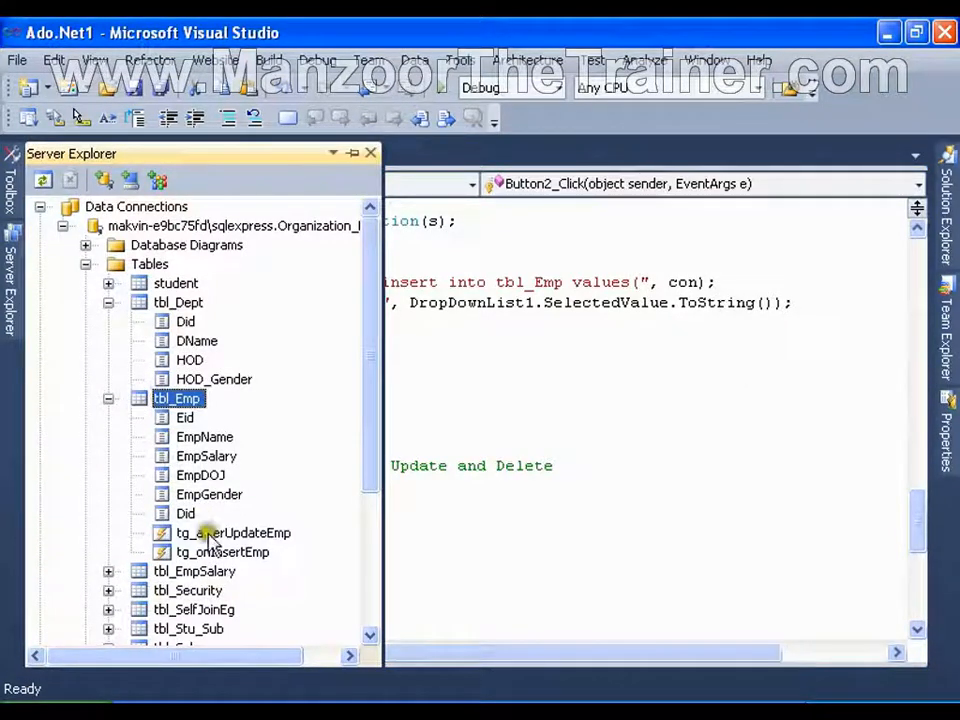
{"action": "double_click", "coordinate": [176, 398]}
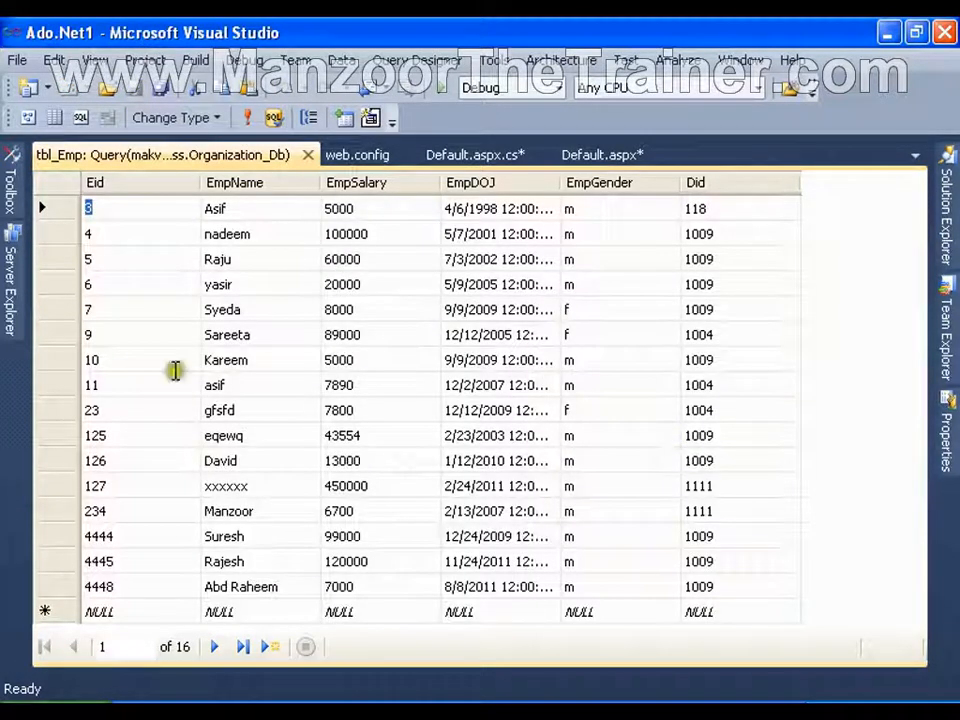
{"action": "mouse_move", "coordinate": [356, 190]}
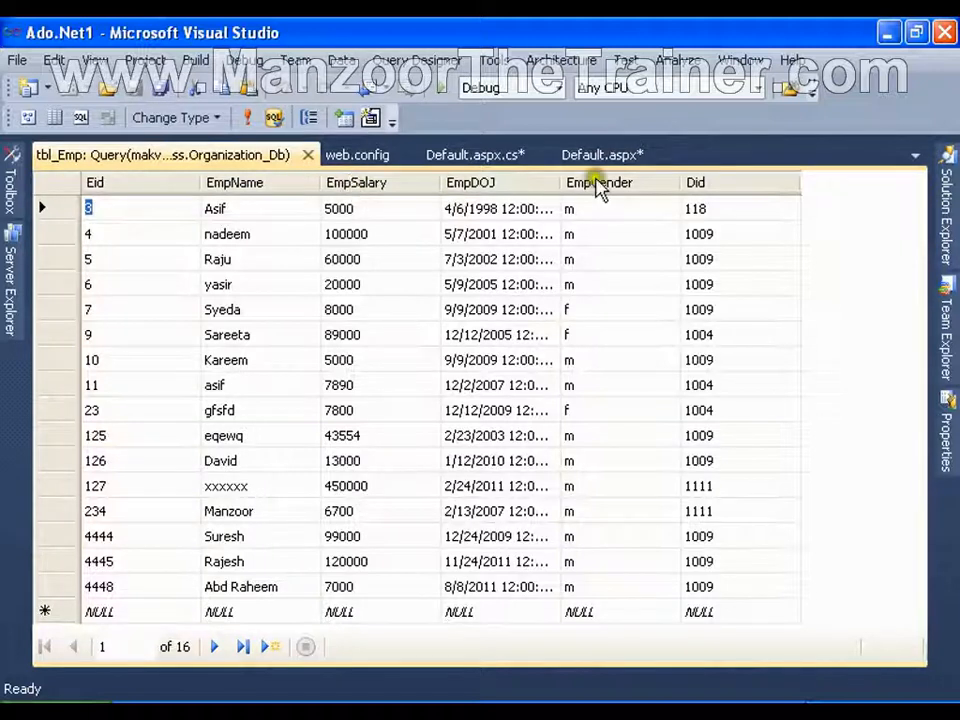
{"action": "left_click", "coordinate": [480, 154]}
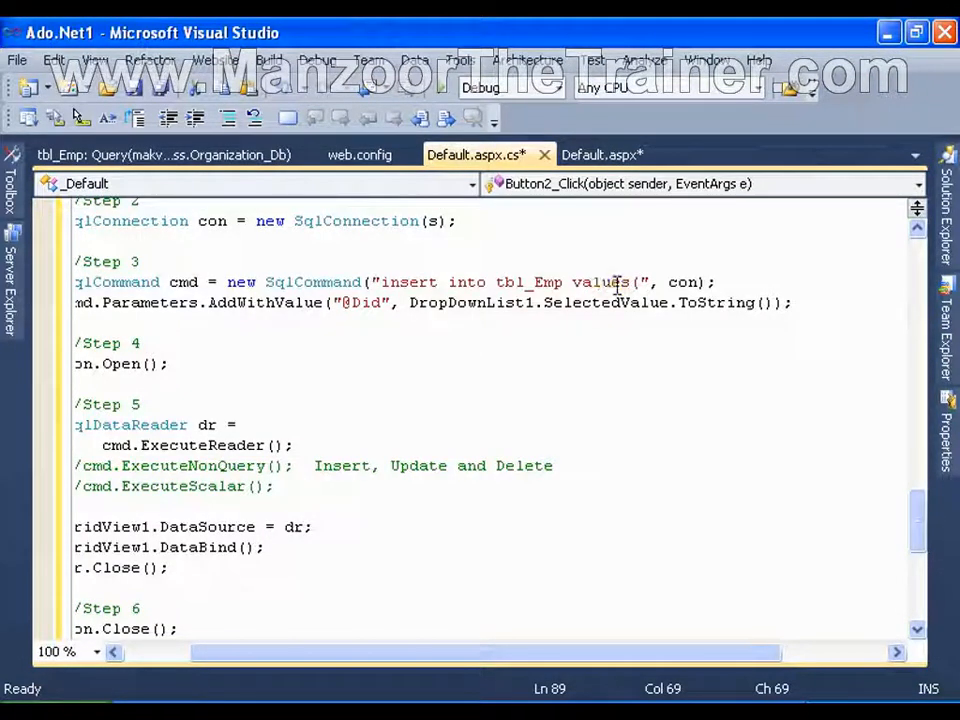
Step: Enter id 99 and the quoted name 'Manzoor' in values(), checking tbl_Emp's columns
{"action": "type", "text": "99"}
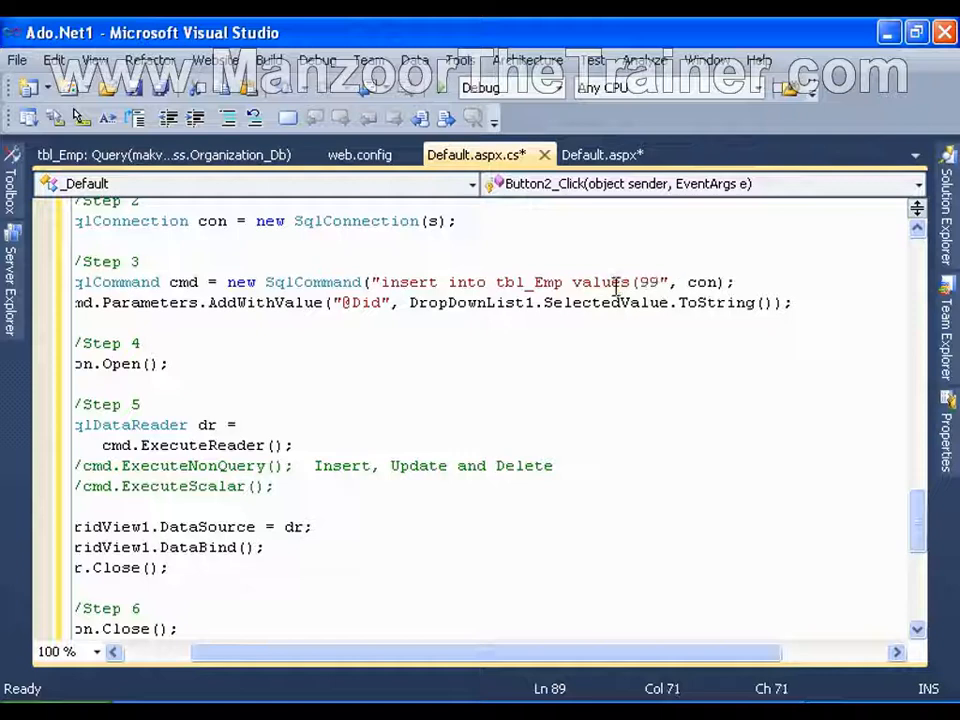
{"action": "type", "text": ","}
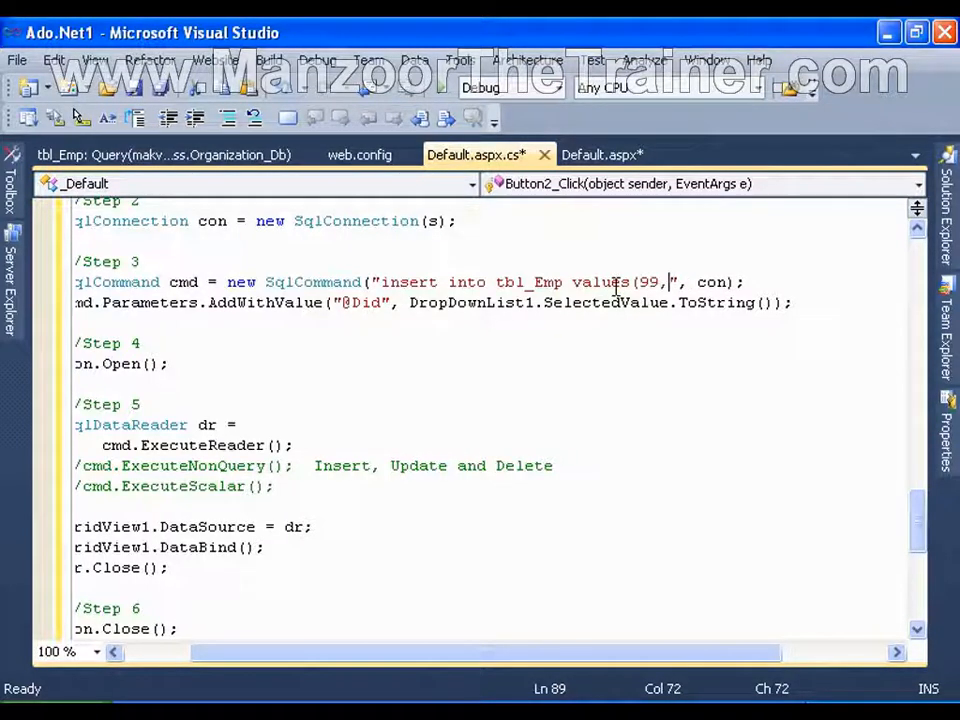
{"action": "type", "text": "\""}
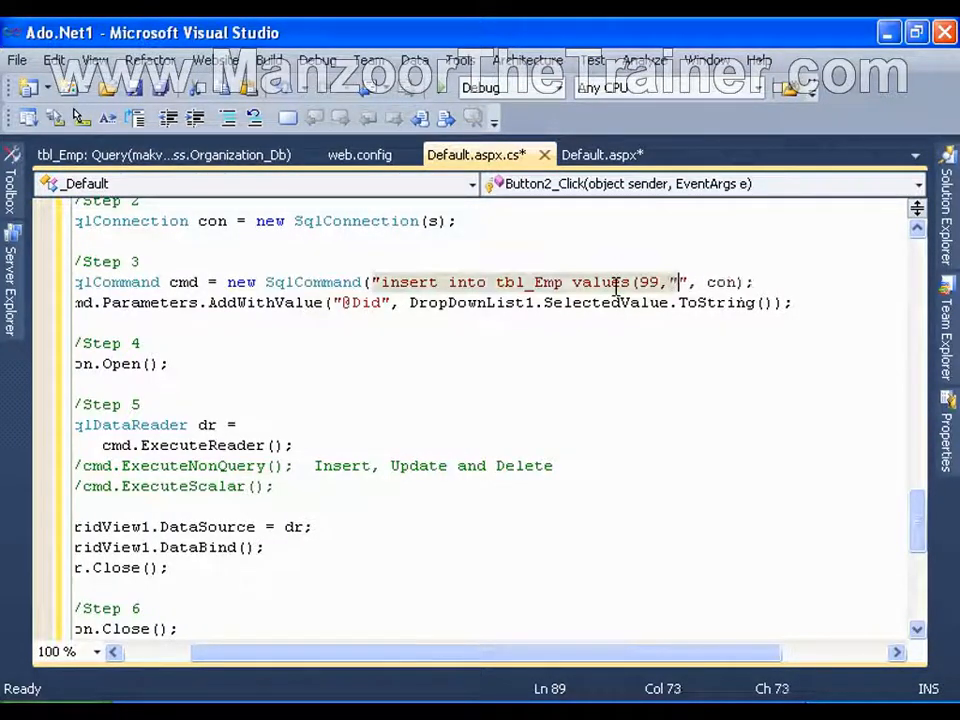
{"action": "type", "text": "Manzoor',"}
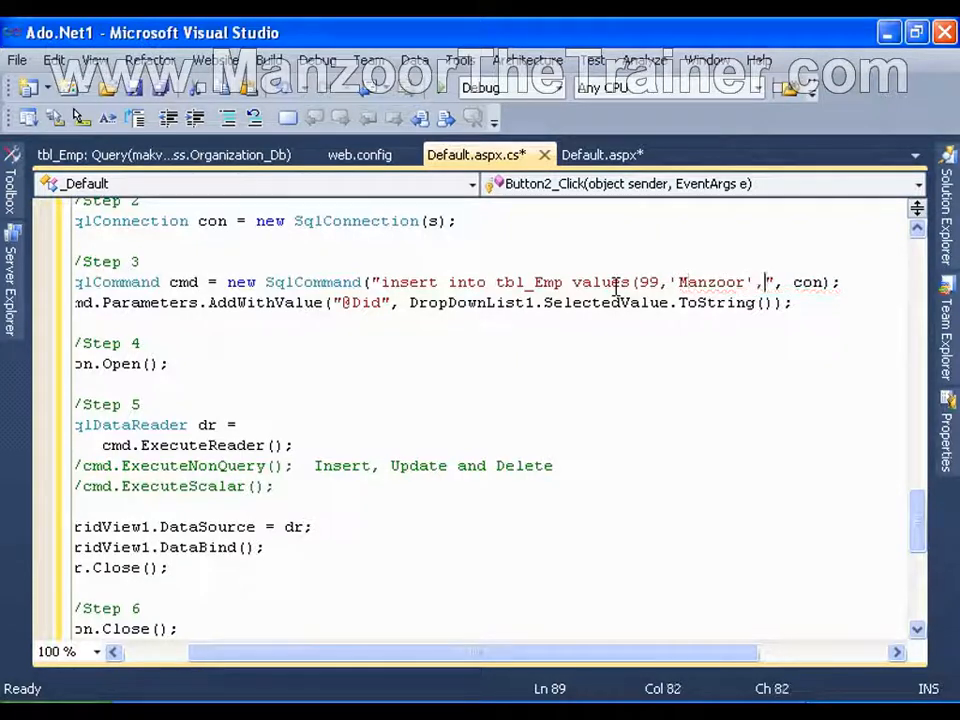
{"action": "left_click", "coordinate": [164, 154]}
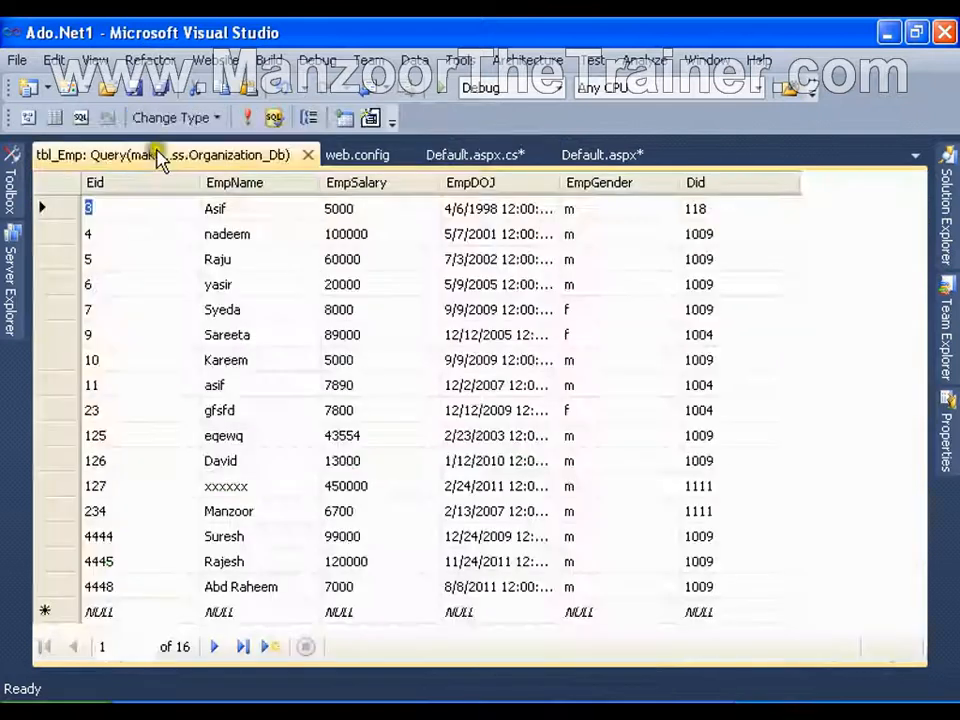
{"action": "left_click", "coordinate": [476, 154]}
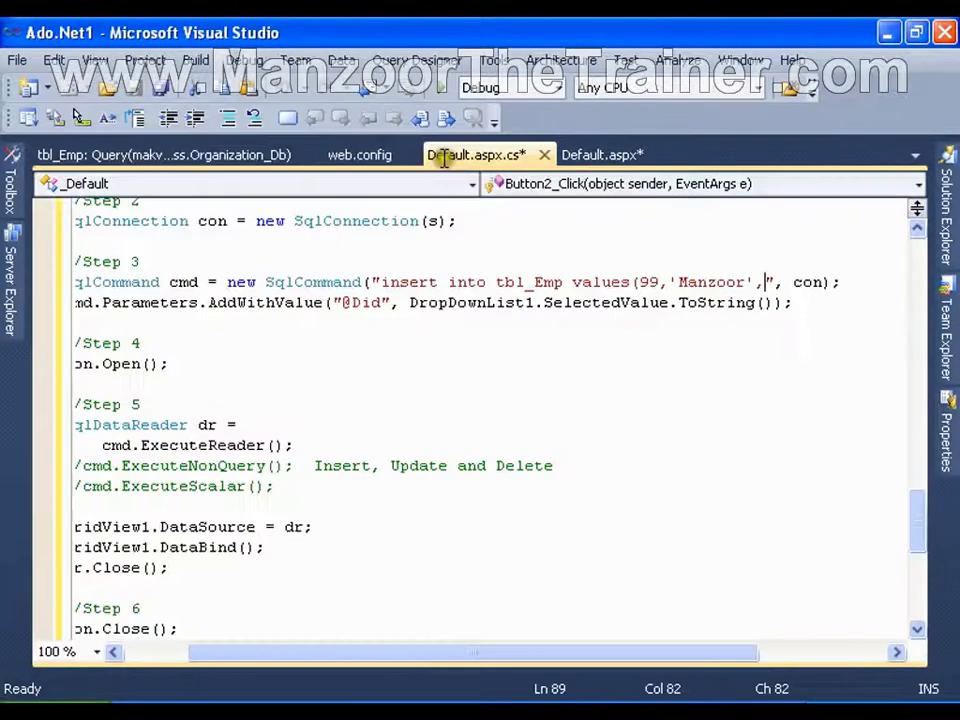
{"action": "mouse_move", "coordinate": [720, 336]}
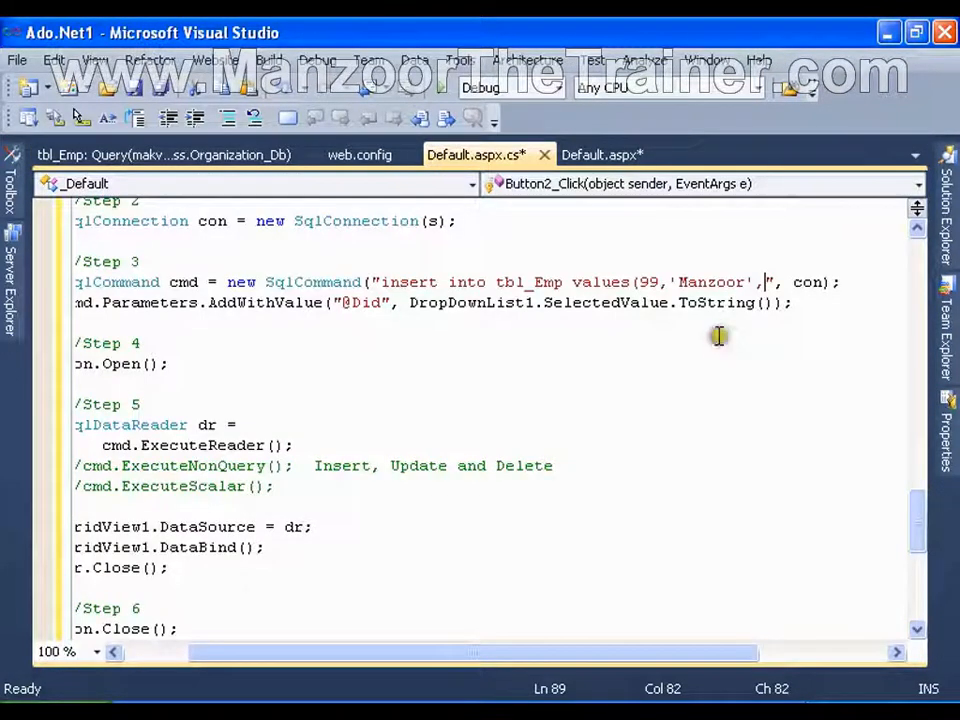
Step: Add salary 900000 to the values list, verifying the tbl_Emp column order
{"action": "type", "text": "900000"}
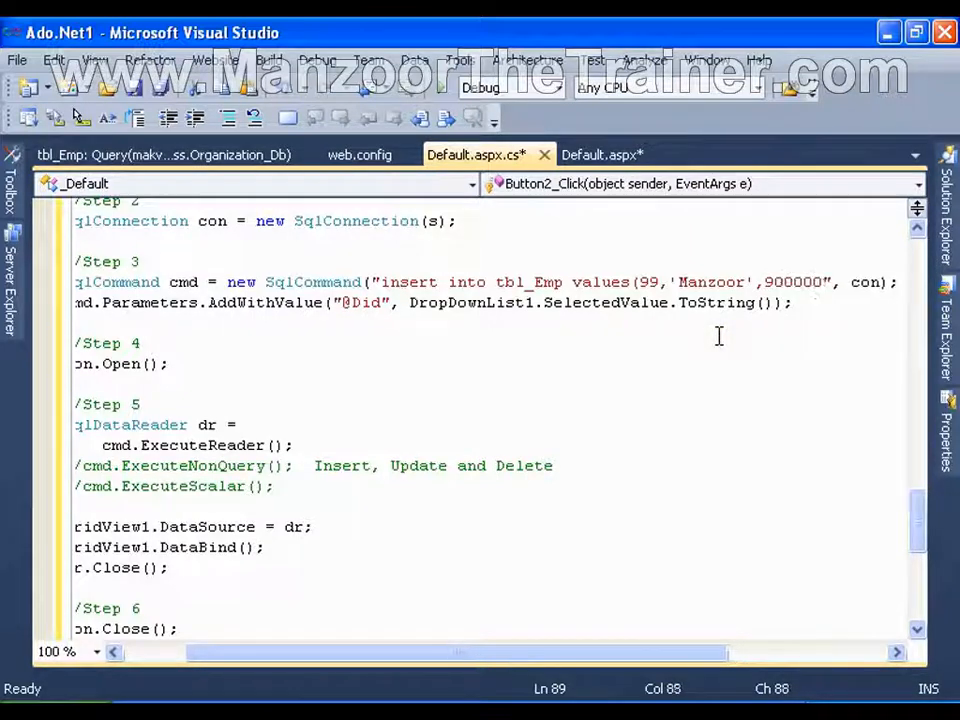
{"action": "type", "text": ","}
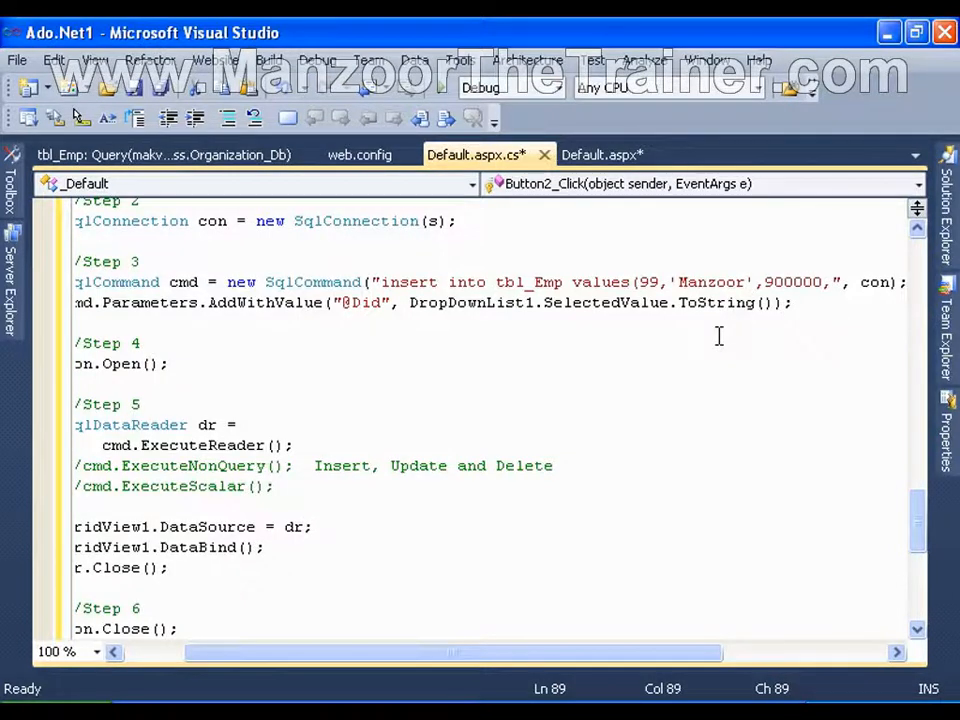
{"action": "left_click", "coordinate": [160, 154]}
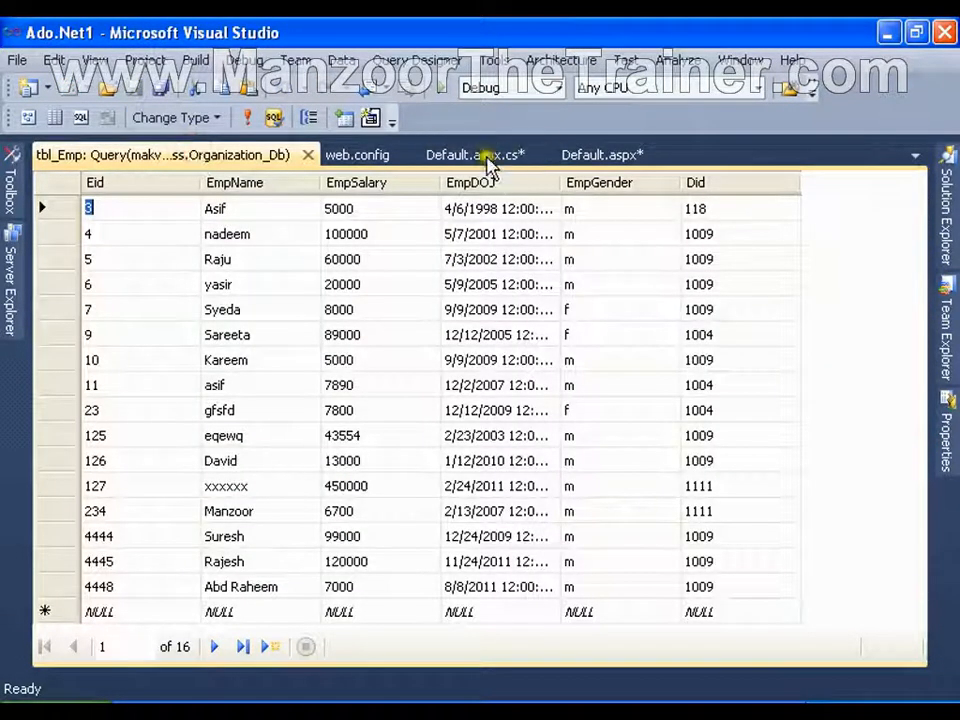
{"action": "left_click", "coordinate": [476, 154]}
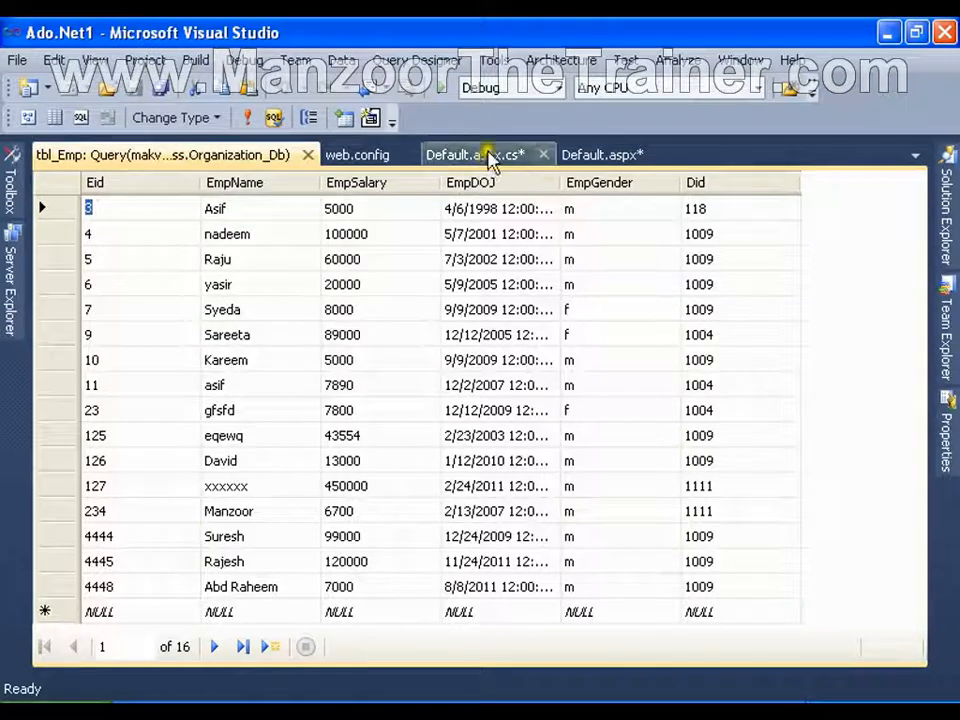
{"action": "left_click", "coordinate": [476, 154]}
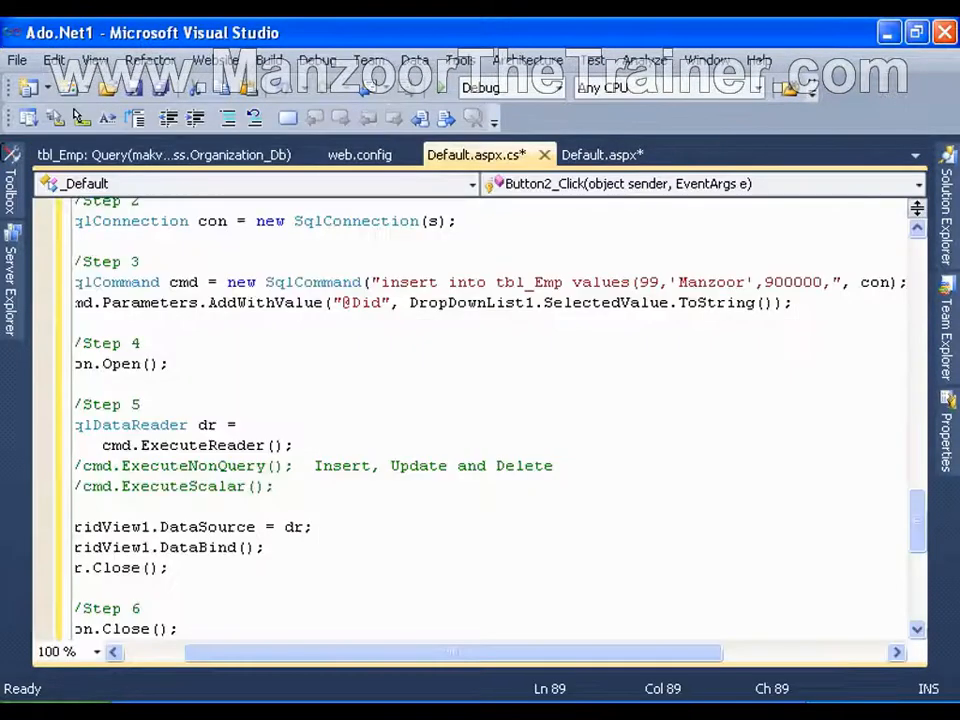
Step: Finish the insert values with date '12/23/2010', gender and Did 1009, then save the file
{"action": "type", "text": "'"}
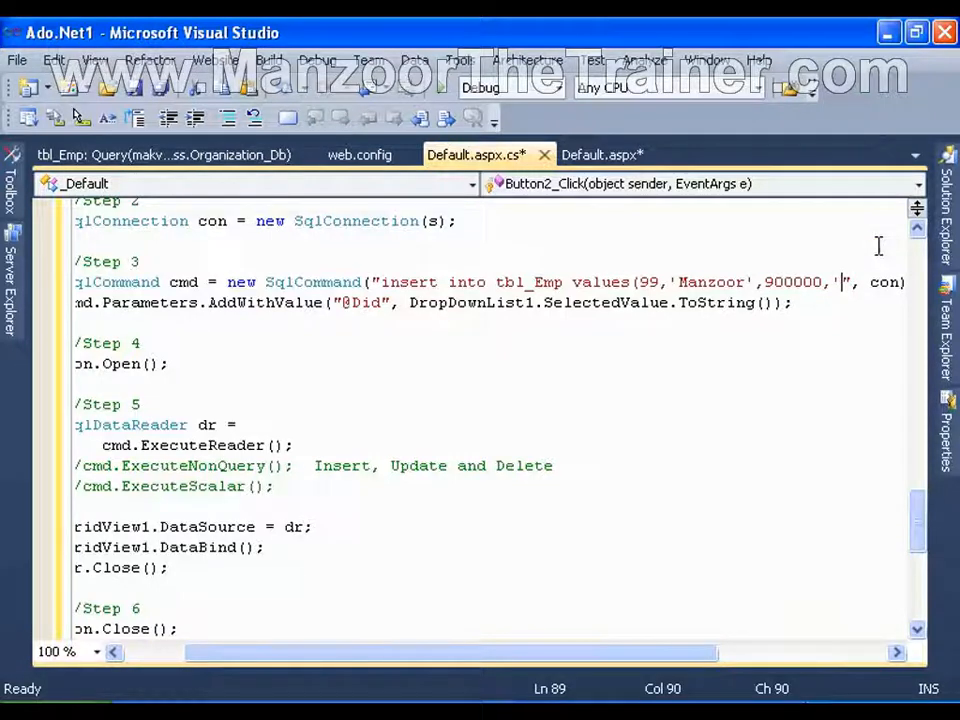
{"action": "type", "text": "12"}
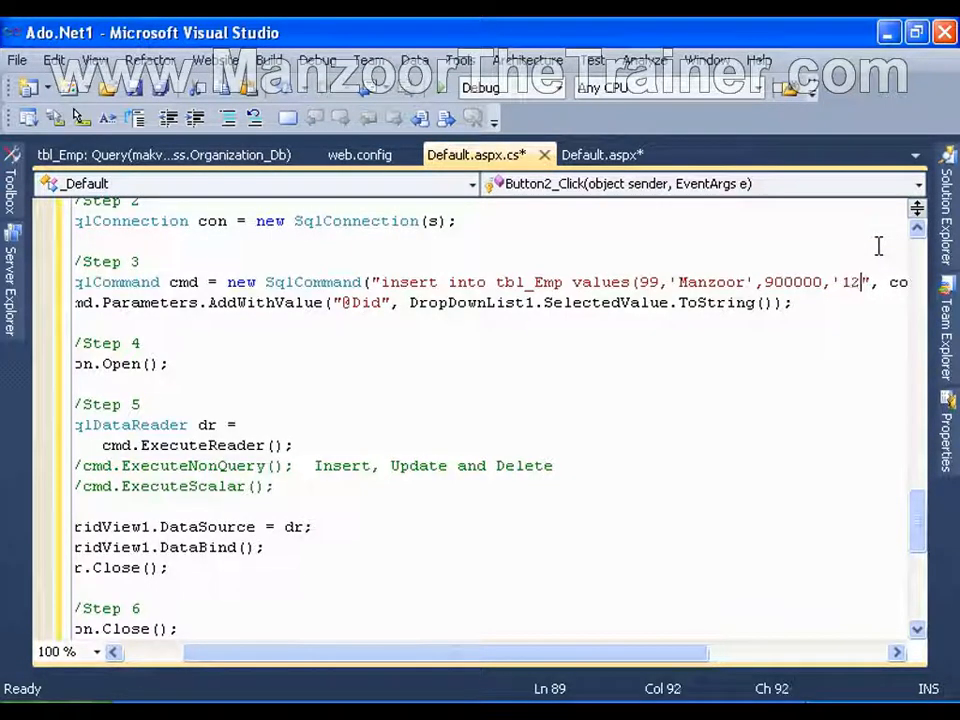
{"action": "type", "text": "/2"}
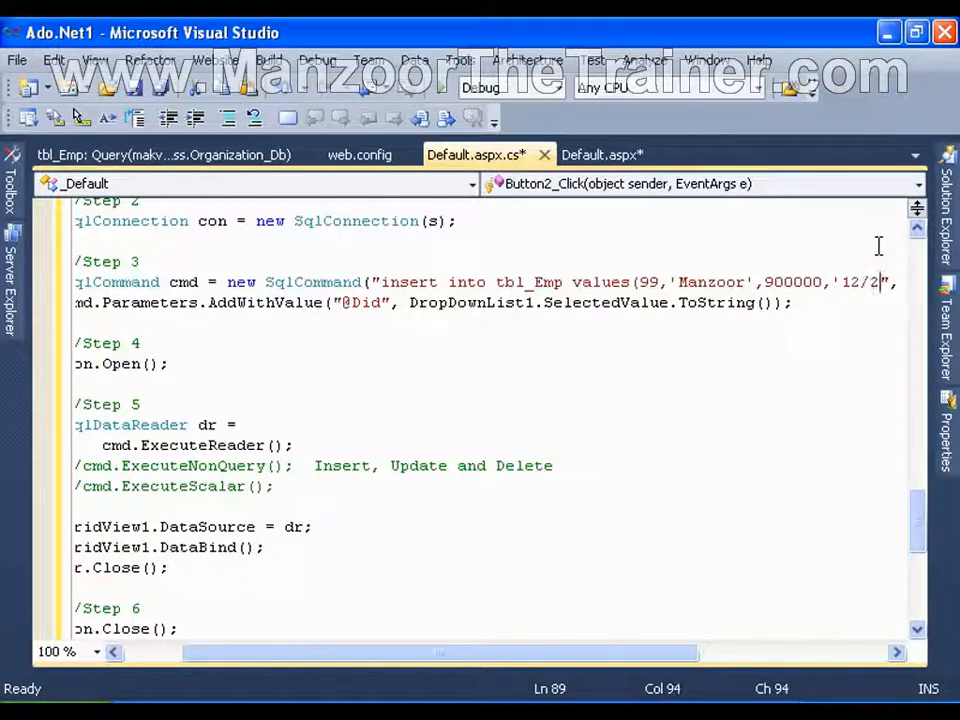
{"action": "type", "text": "3/2"}
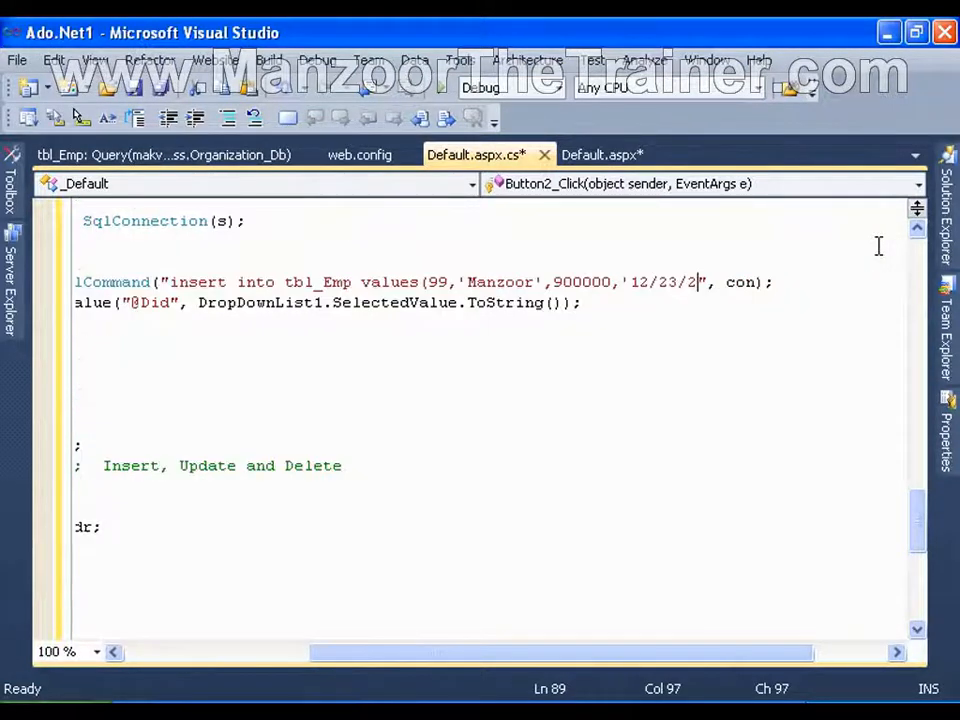
{"action": "type", "text": "010"}
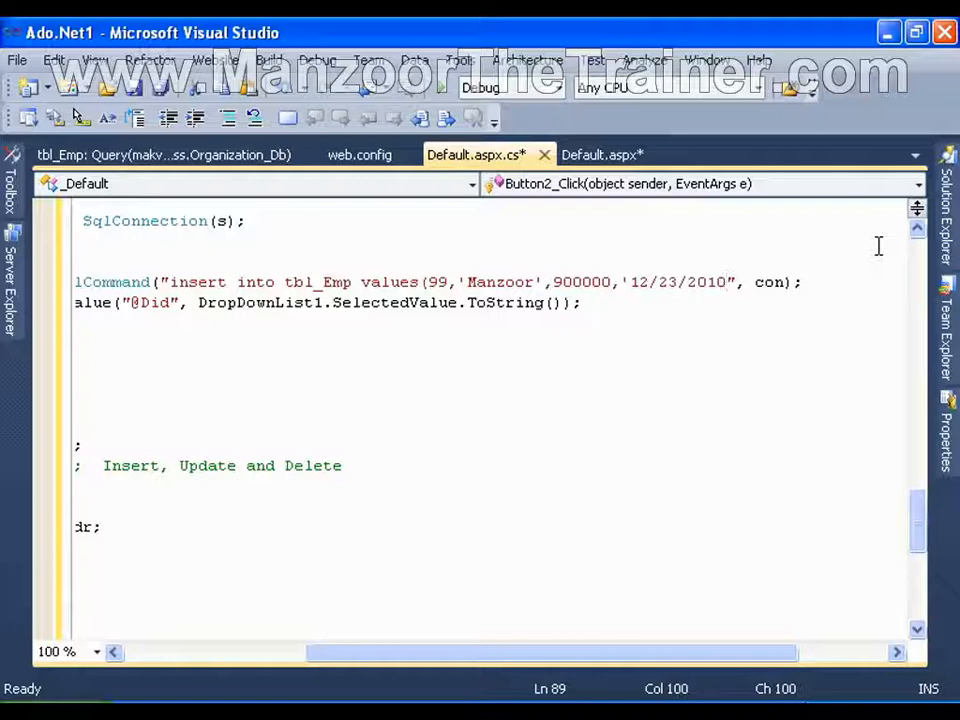
{"action": "type", "text": ",\""}
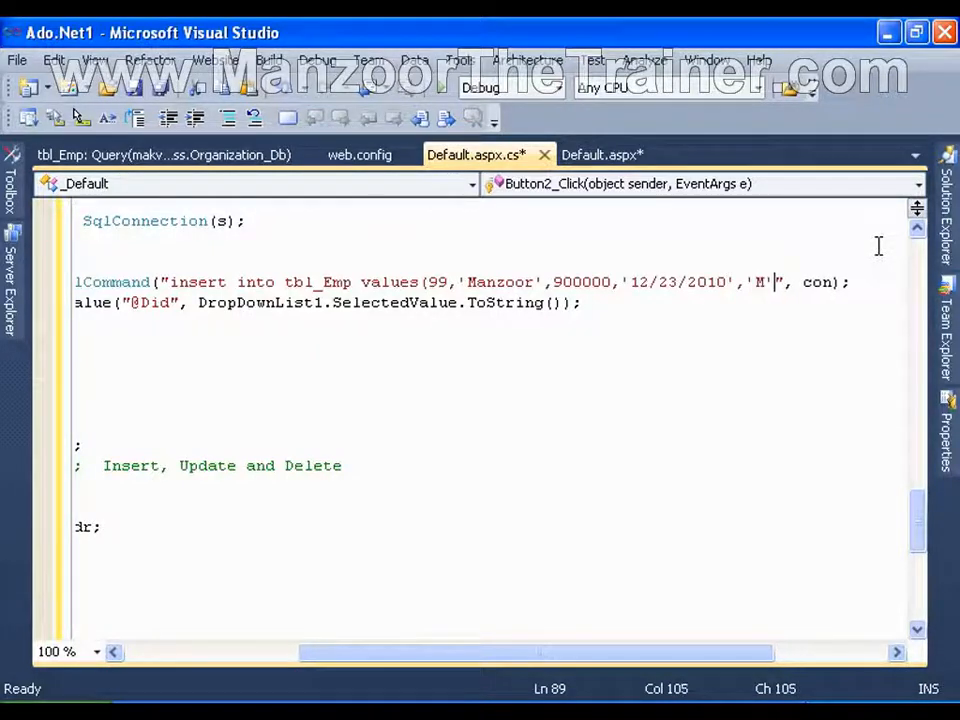
{"action": "type", "text": ",1"}
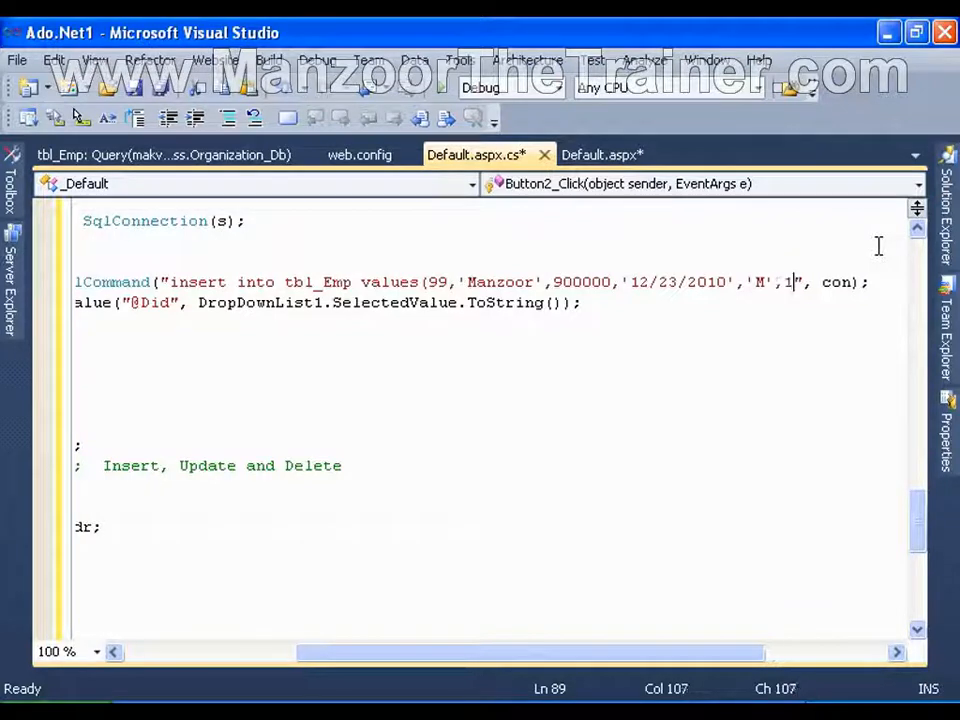
{"action": "type", "text": "009"}
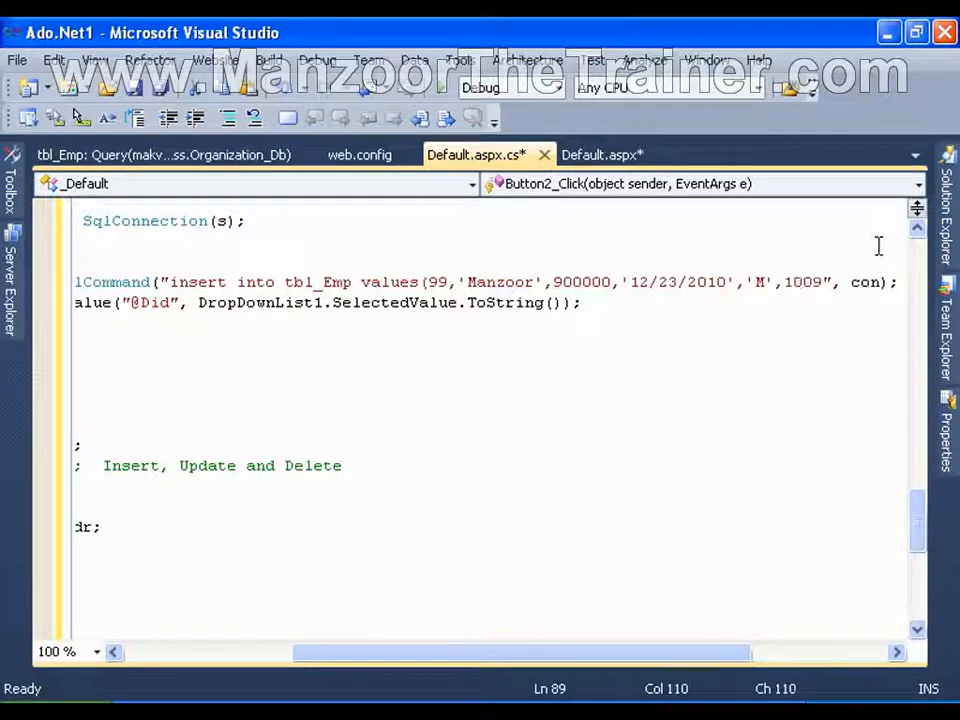
{"action": "key", "text": "ctrl+s"}
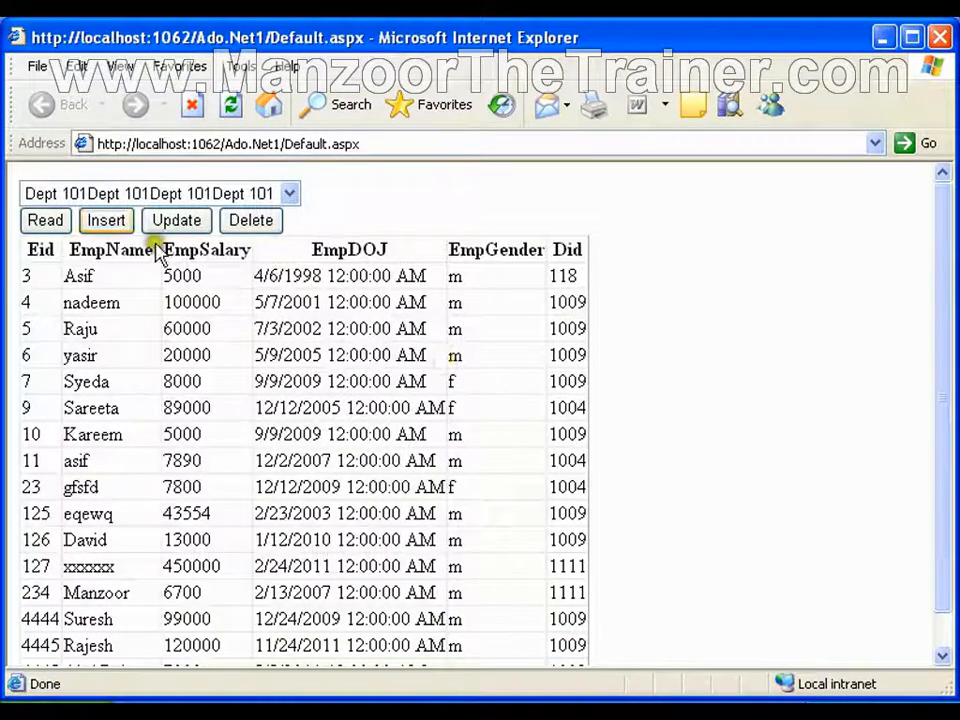
Step: Choose the Education department in the running page and insert the new employee record
{"action": "left_click", "coordinate": [106, 220]}
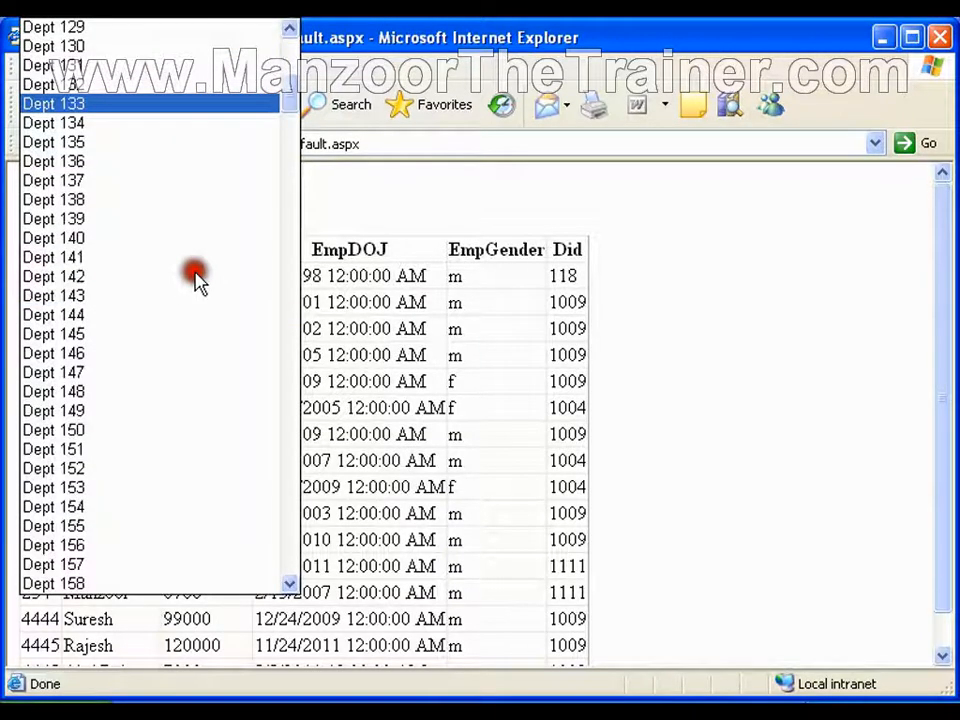
{"action": "scroll", "scroll_direction": "down", "scroll_amount": 3}
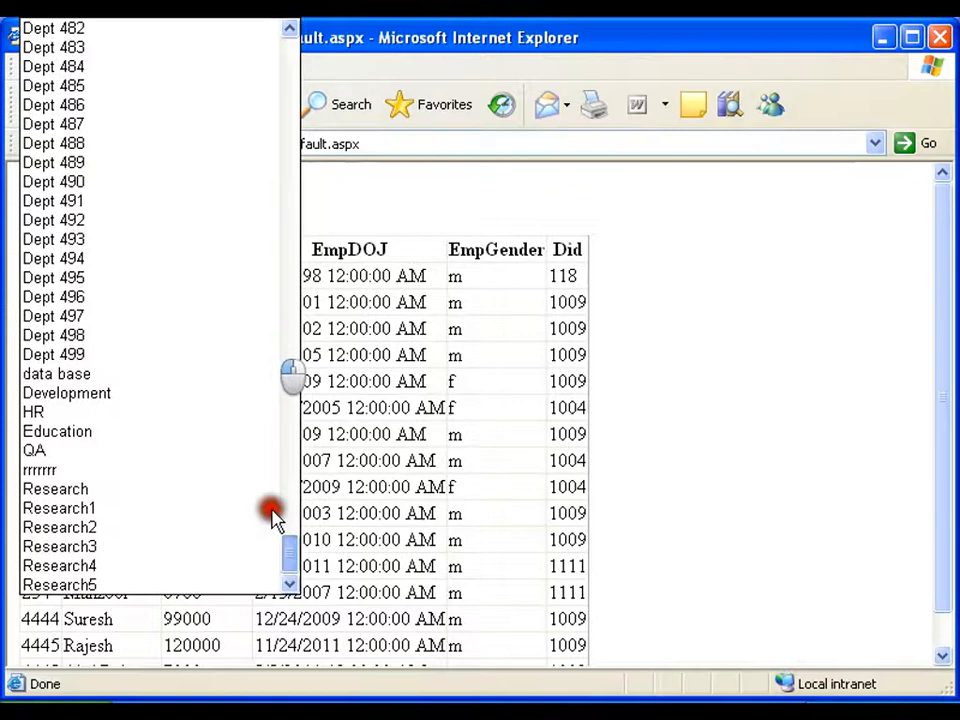
{"action": "left_click", "coordinate": [56, 430]}
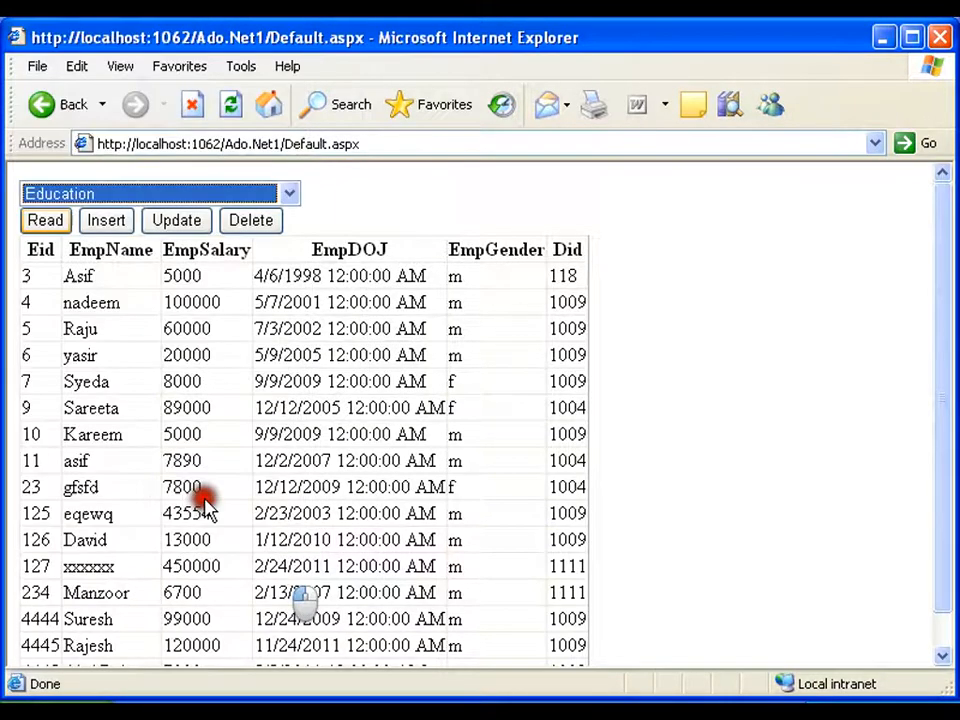
{"action": "left_click", "coordinate": [44, 220]}
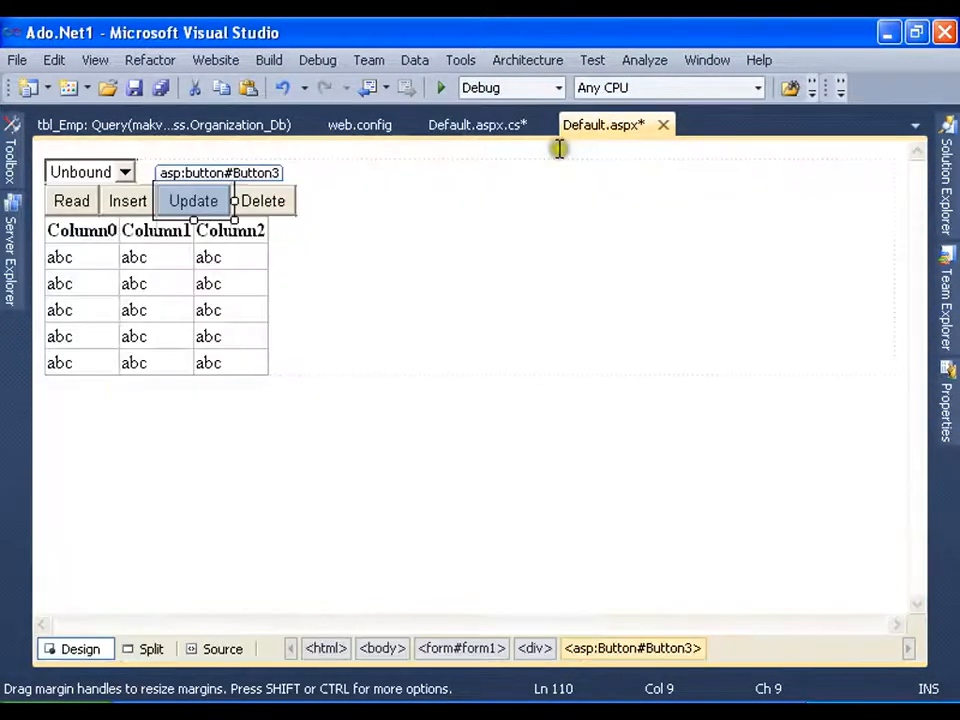
Step: Paste the six ADO.NET steps from Button2_Click into the next handler in Default.aspx.cs
{"action": "left_click", "coordinate": [476, 154]}
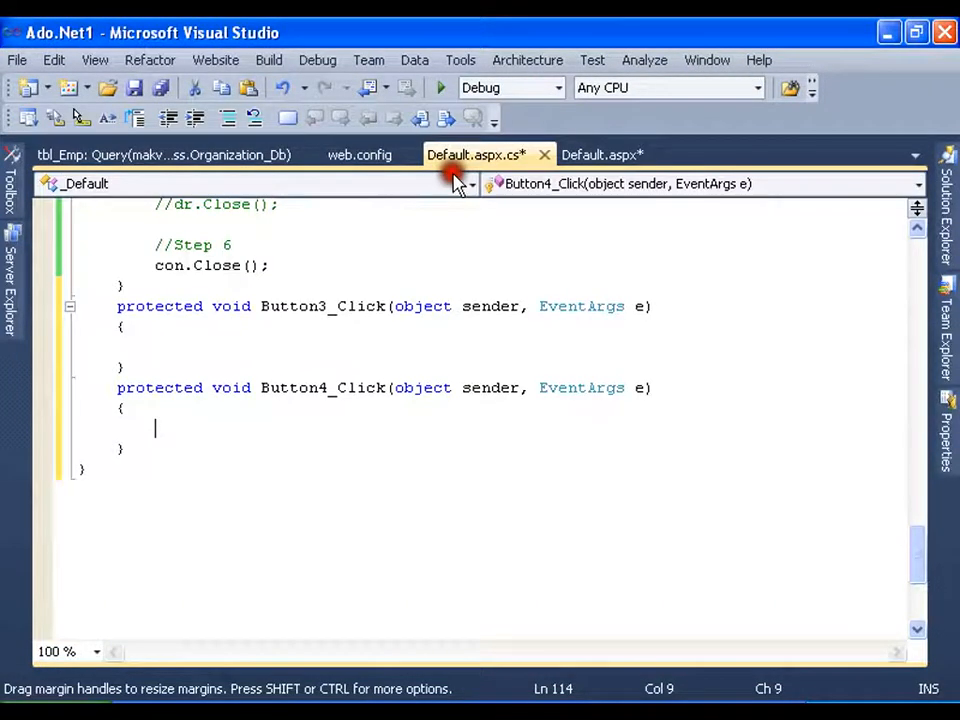
{"action": "left_click", "coordinate": [602, 154]}
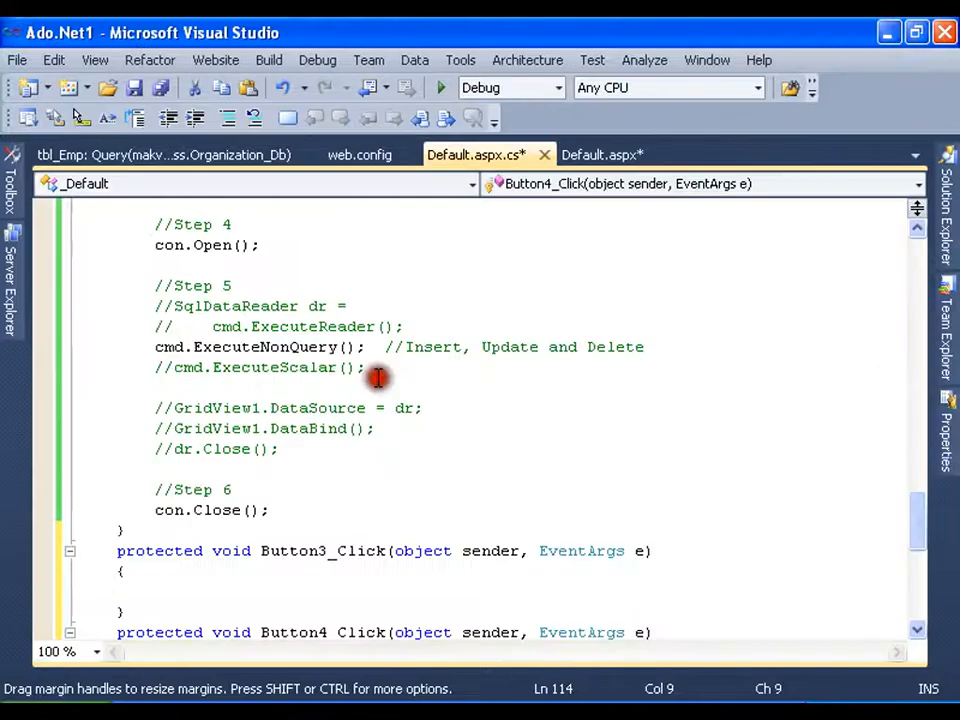
{"action": "scroll", "scroll_direction": "up", "scroll_amount": 3}
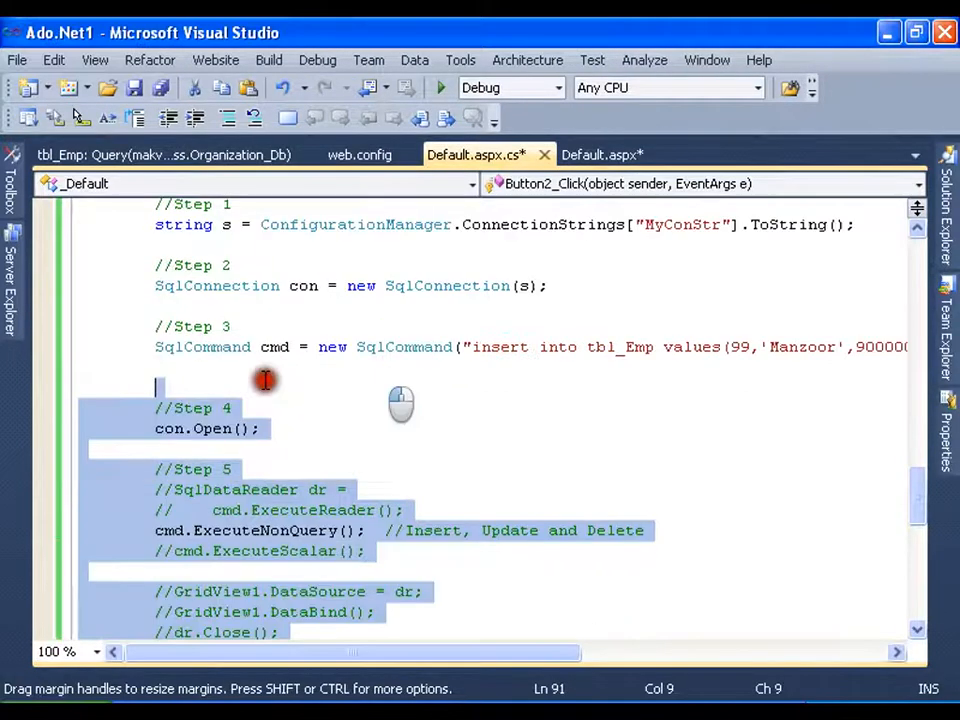
{"action": "scroll", "scroll_direction": "down", "scroll_amount": 3}
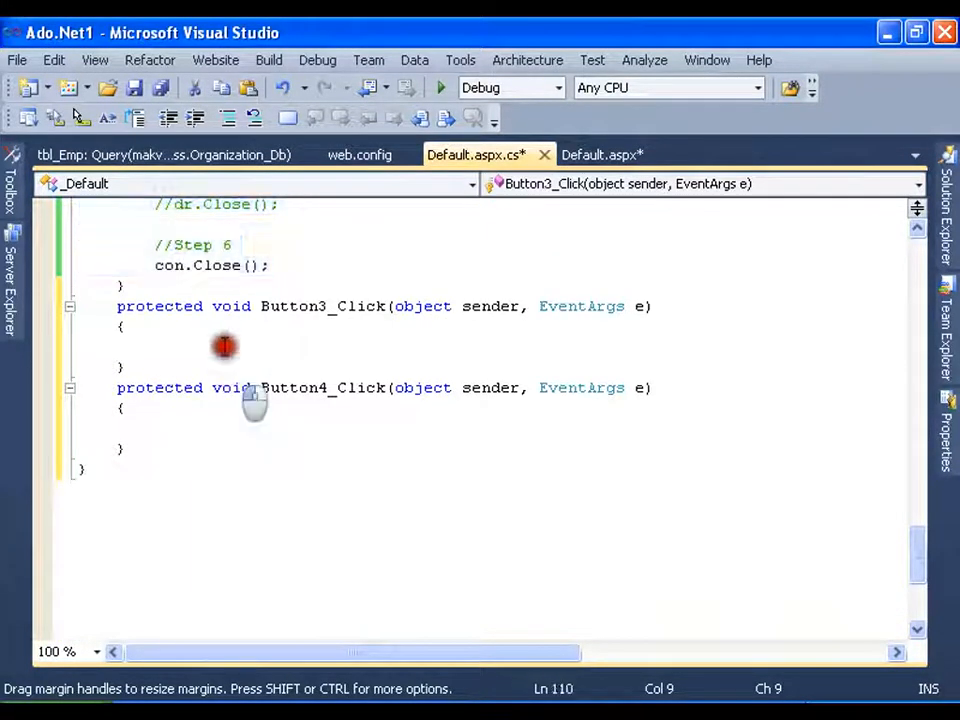
{"action": "scroll", "scroll_direction": "up", "scroll_amount": 3}
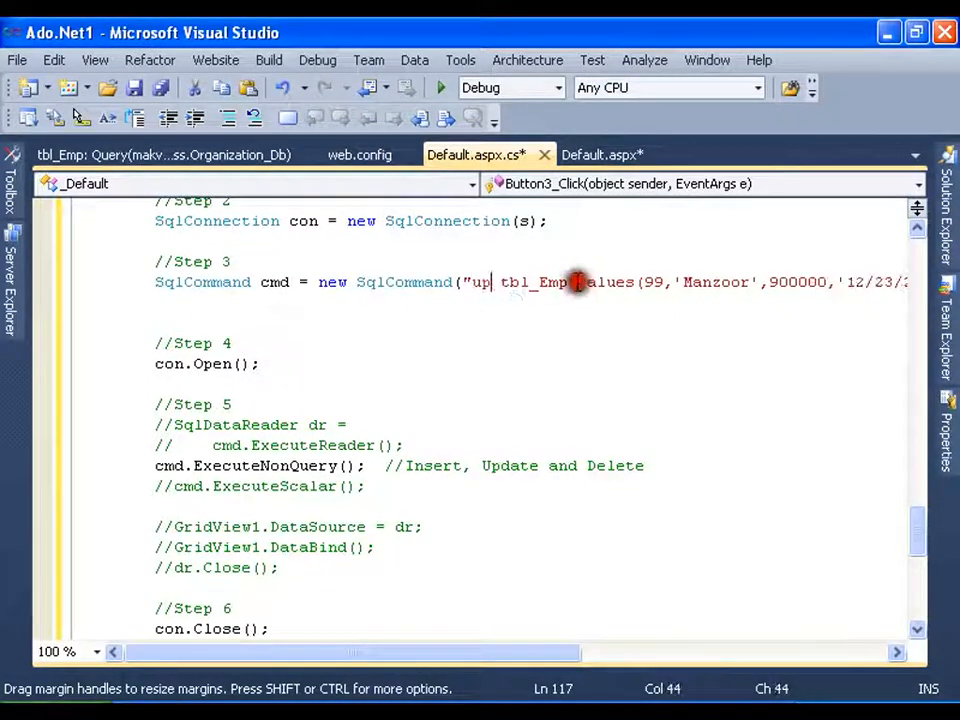
Step: Write the query "update tbl_Emp set EmpSalary=9999999 where Eid=99" in Button3_Click
{"action": "type", "text": "date"}
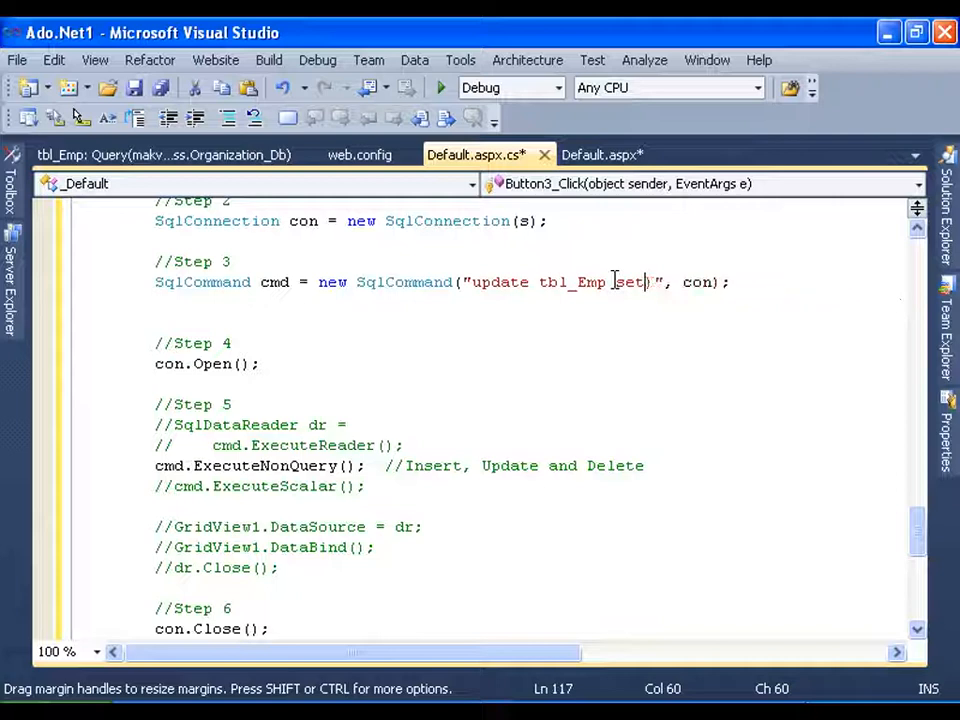
{"action": "type", "text": "E"}
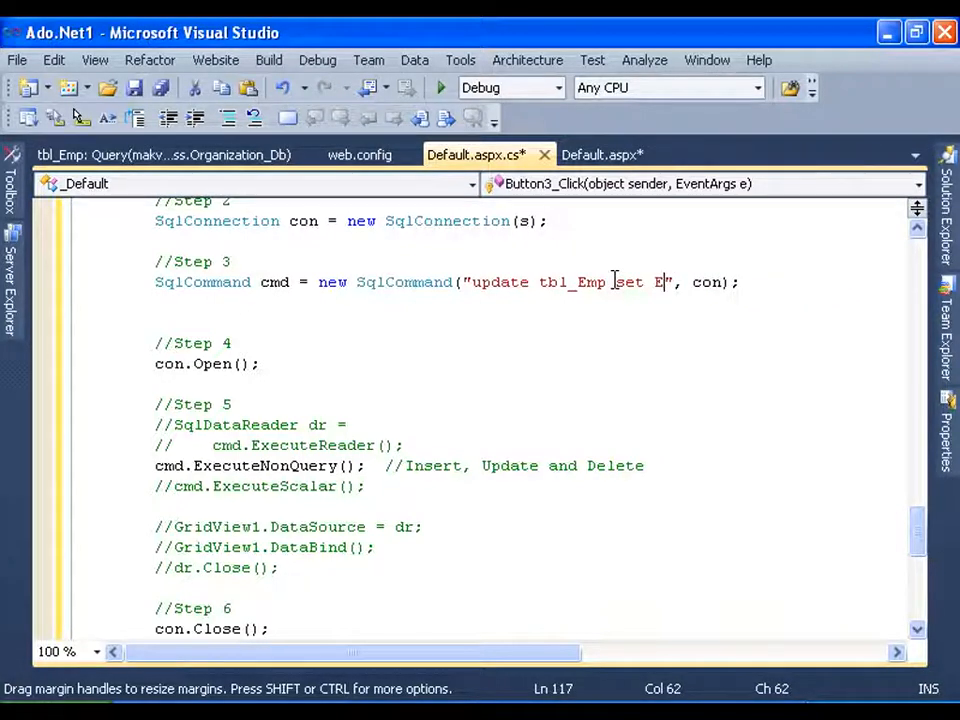
{"action": "type", "text": "mpSalary"}
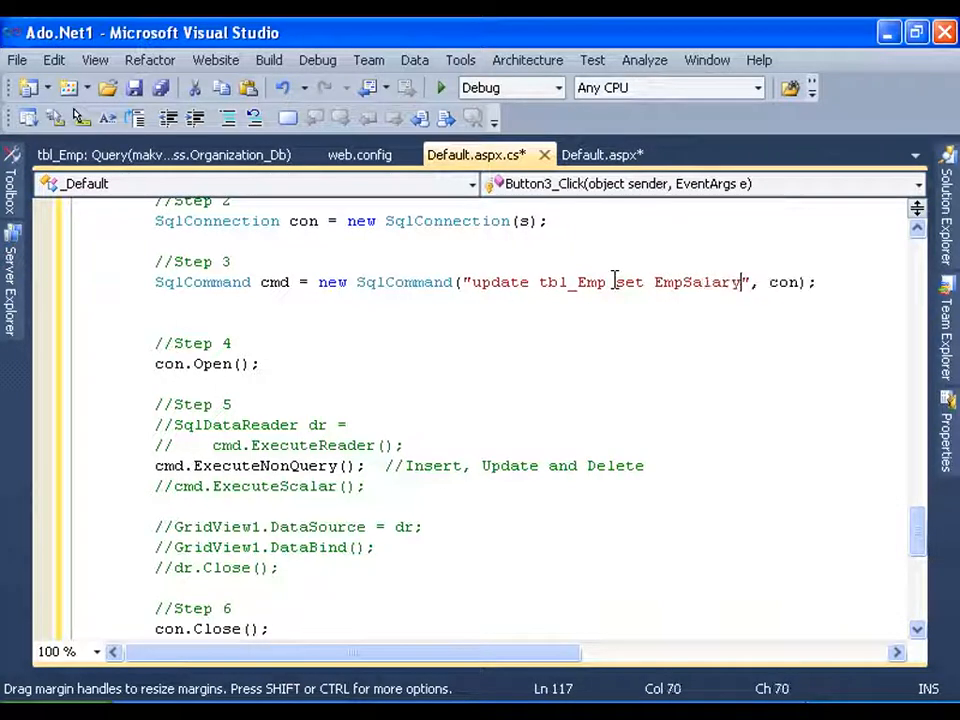
{"action": "type", "text": "=9999"}
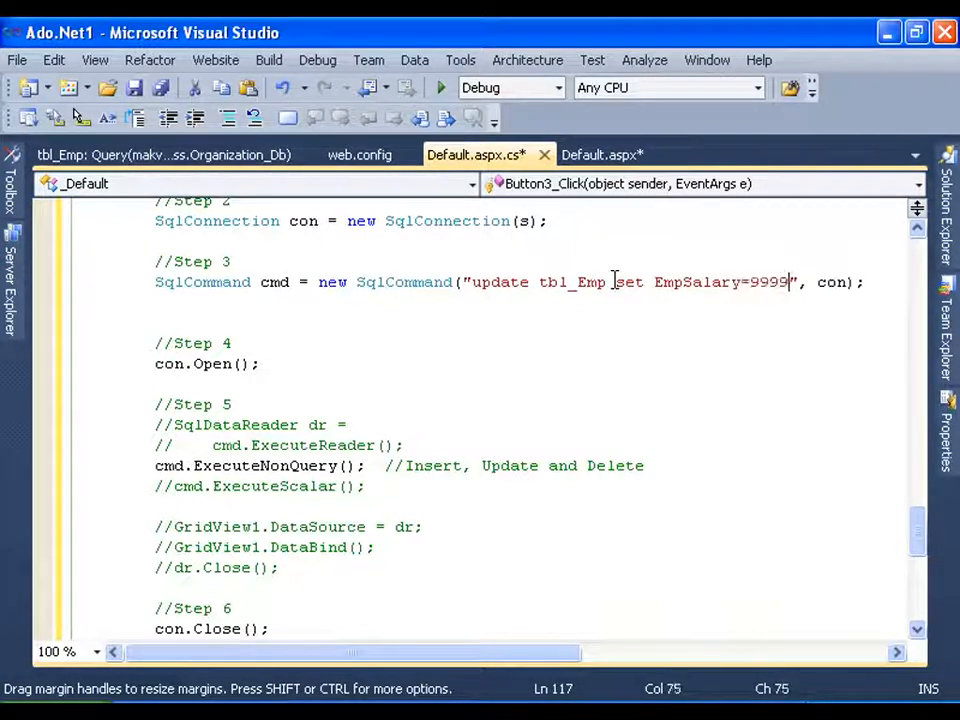
{"action": "type", "text": "999"}
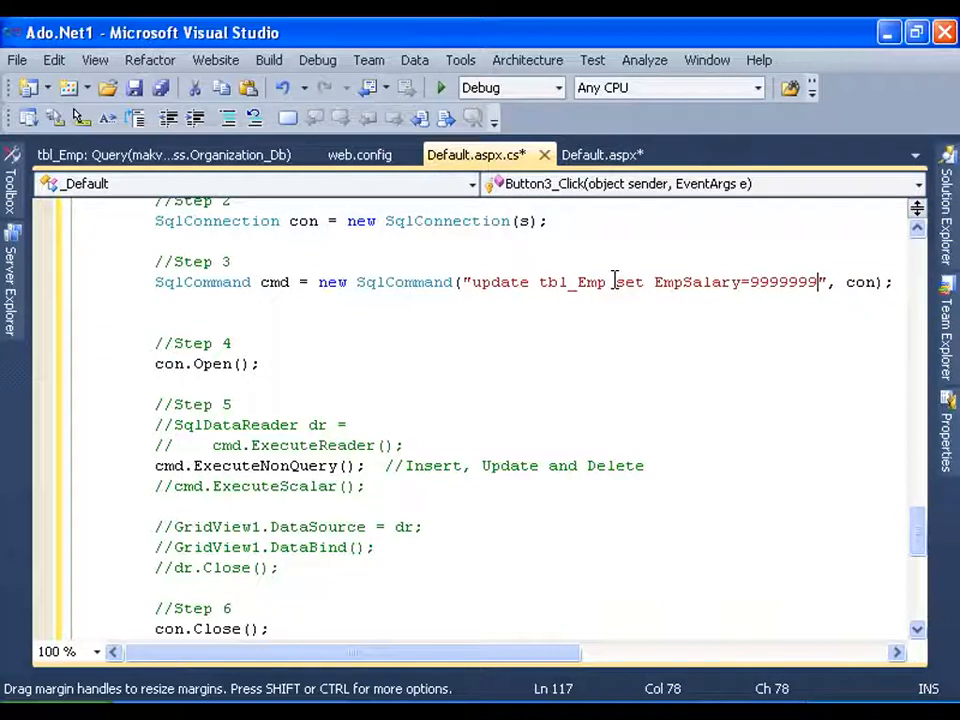
{"action": "type", "text": "whe"}
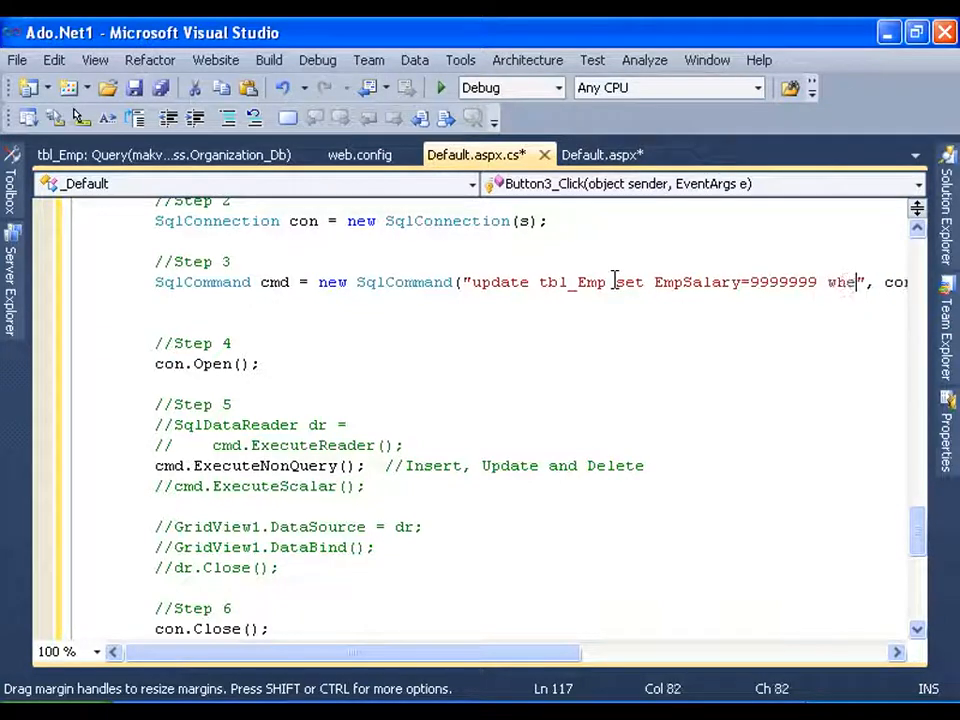
{"action": "type", "text": "re Eid="}
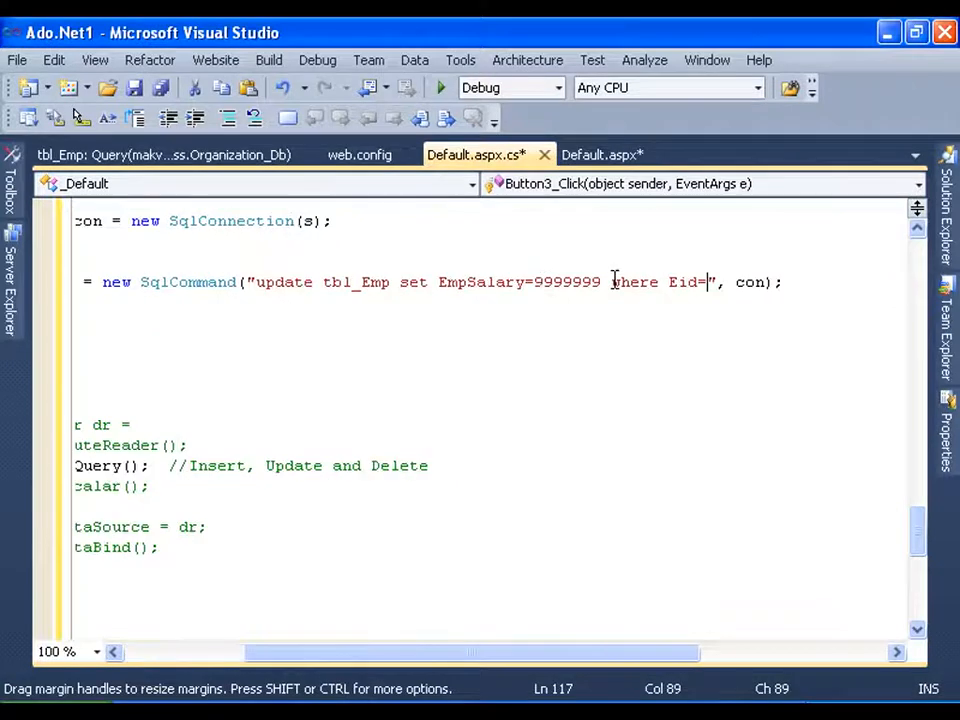
{"action": "type", "text": "99"}
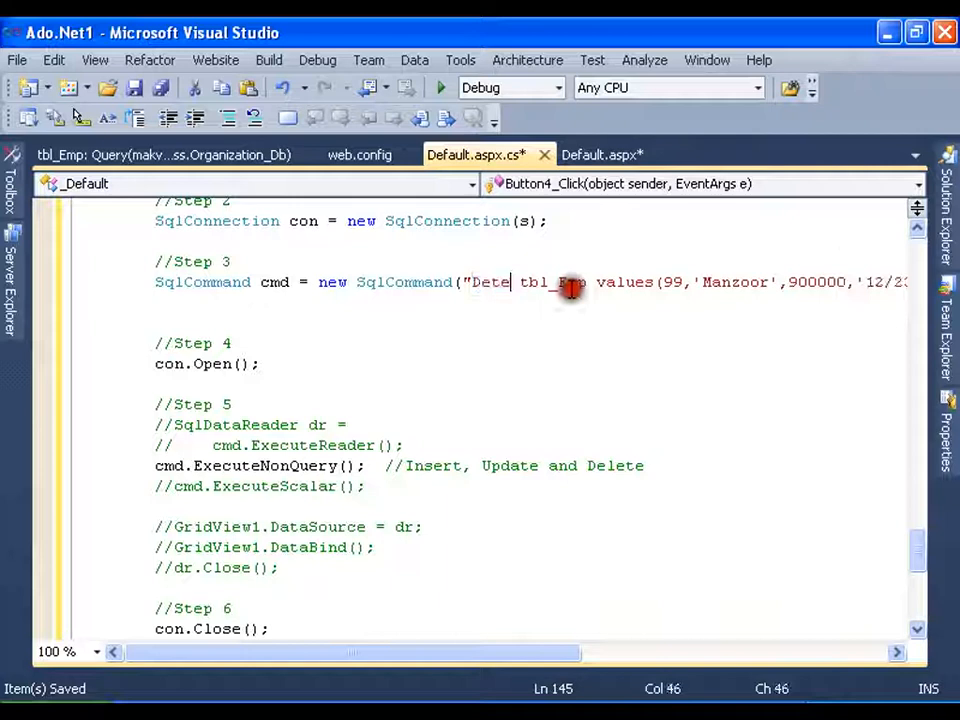
Step: Write Button4_Click's query as "Delete from tbl_Emp Where Eid=", fixing a typo
{"action": "key", "text": "Backspace"}
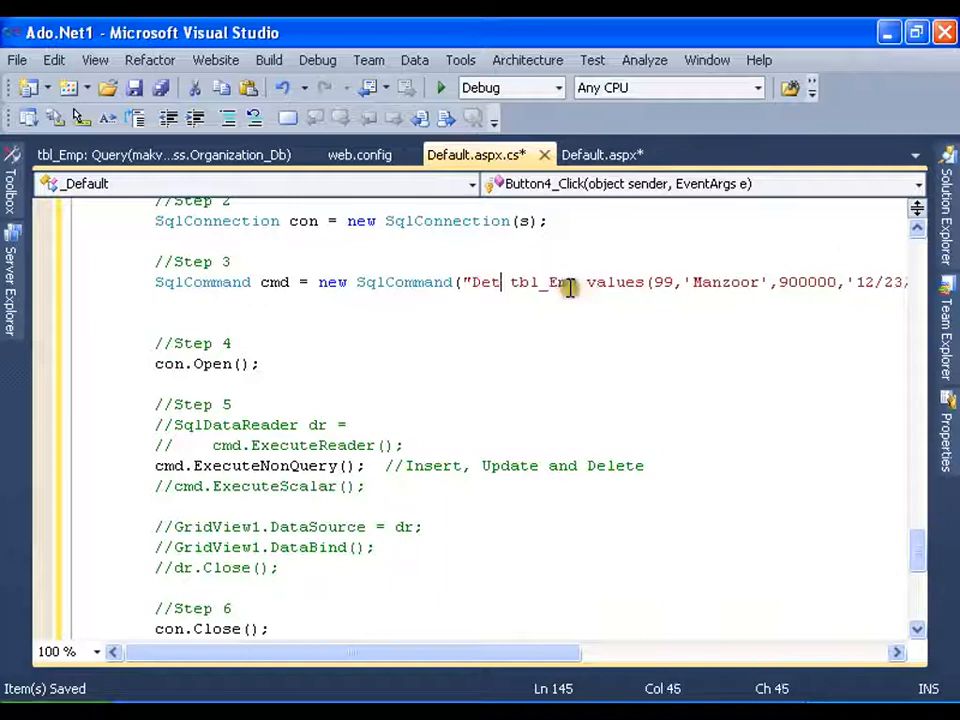
{"action": "type", "text": "ete"}
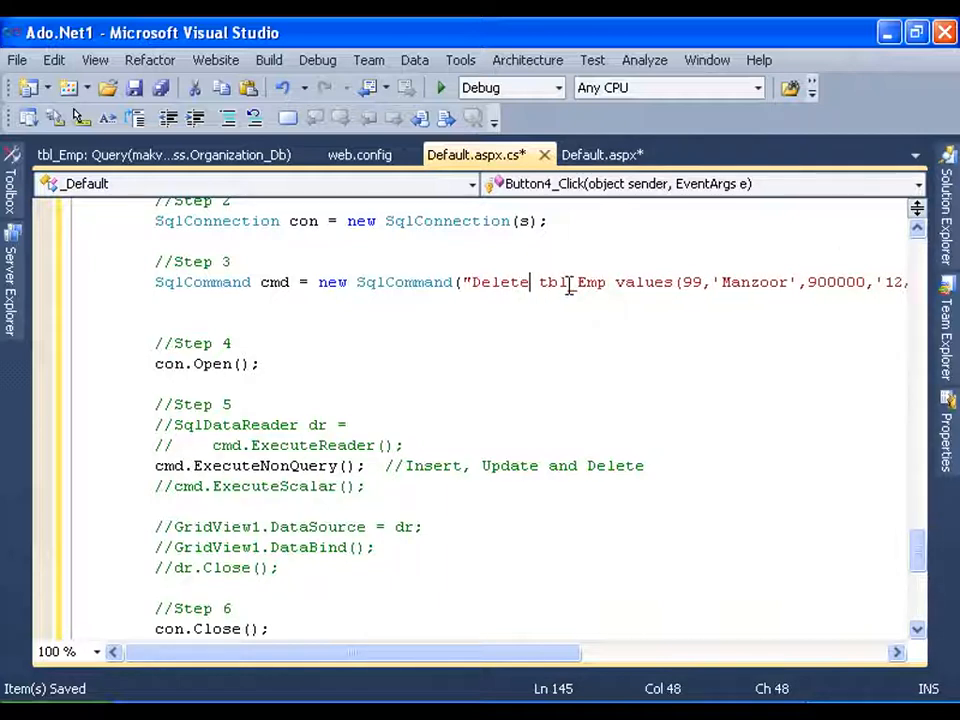
{"action": "type", "text": "from"}
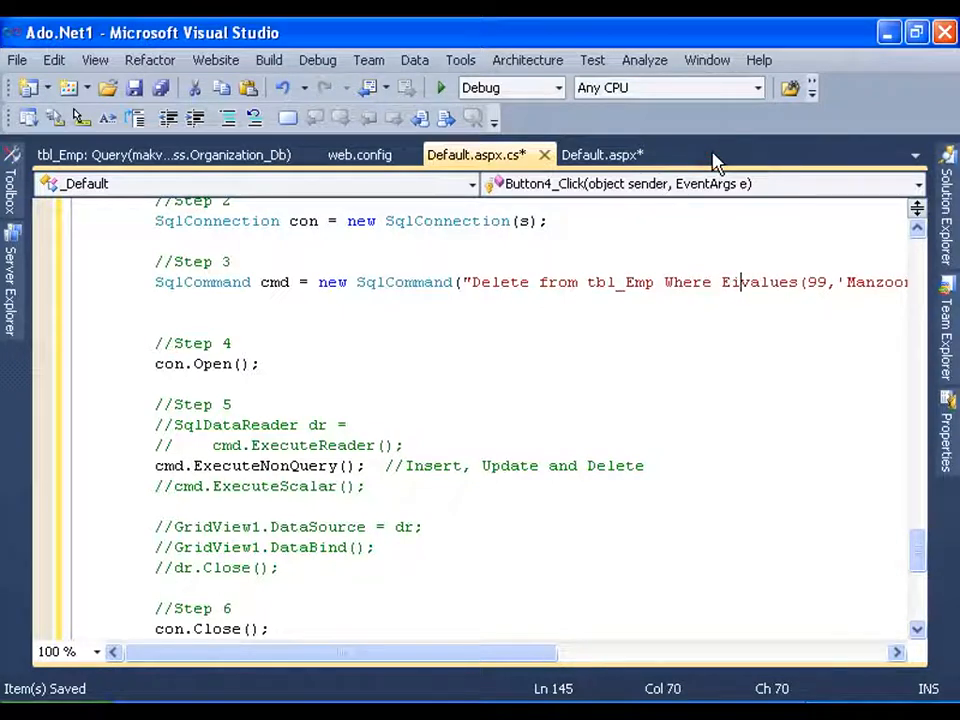
{"action": "type", "text": "d="}
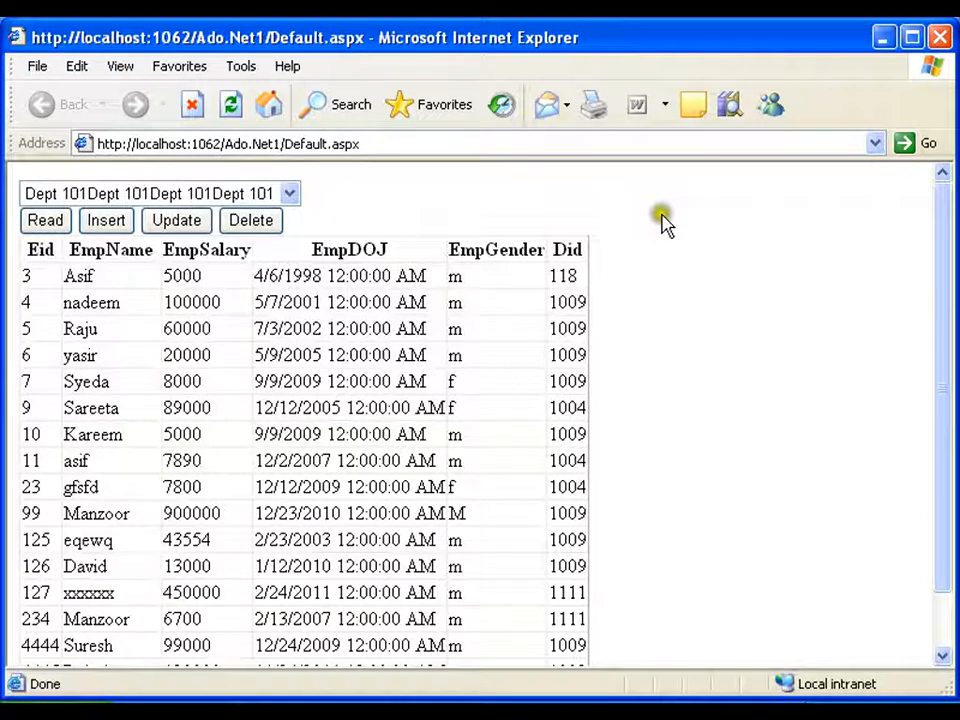
Step: List Education employees, confirm employee 99's salary is 9999999, then reload to confirm row 99 is deleted
{"action": "left_click", "coordinate": [176, 220]}
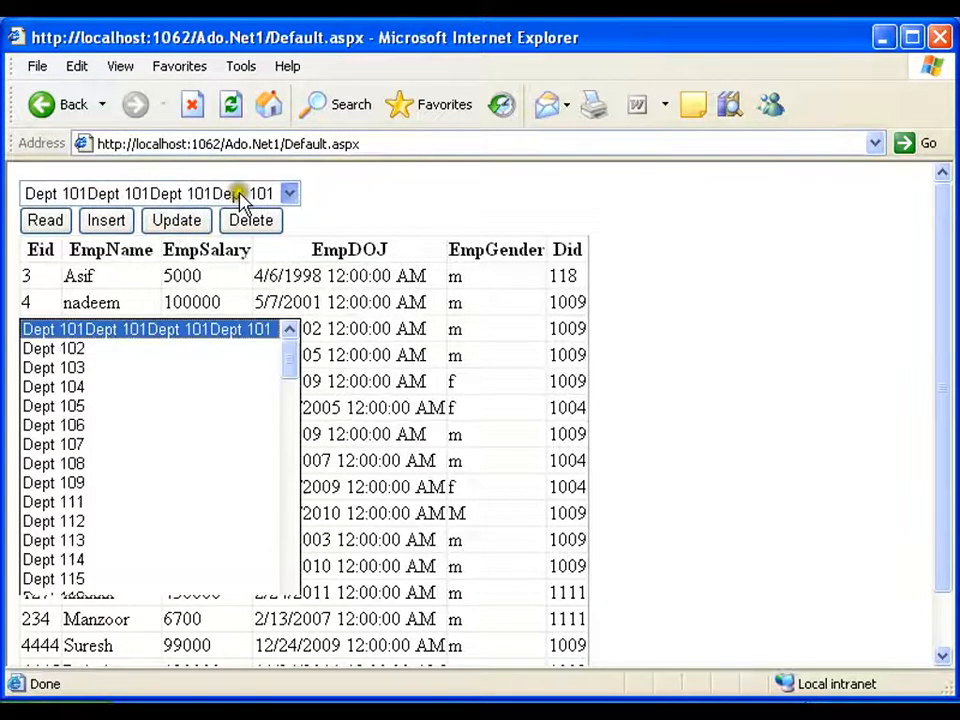
{"action": "scroll", "scroll_direction": "down", "scroll_amount": 3}
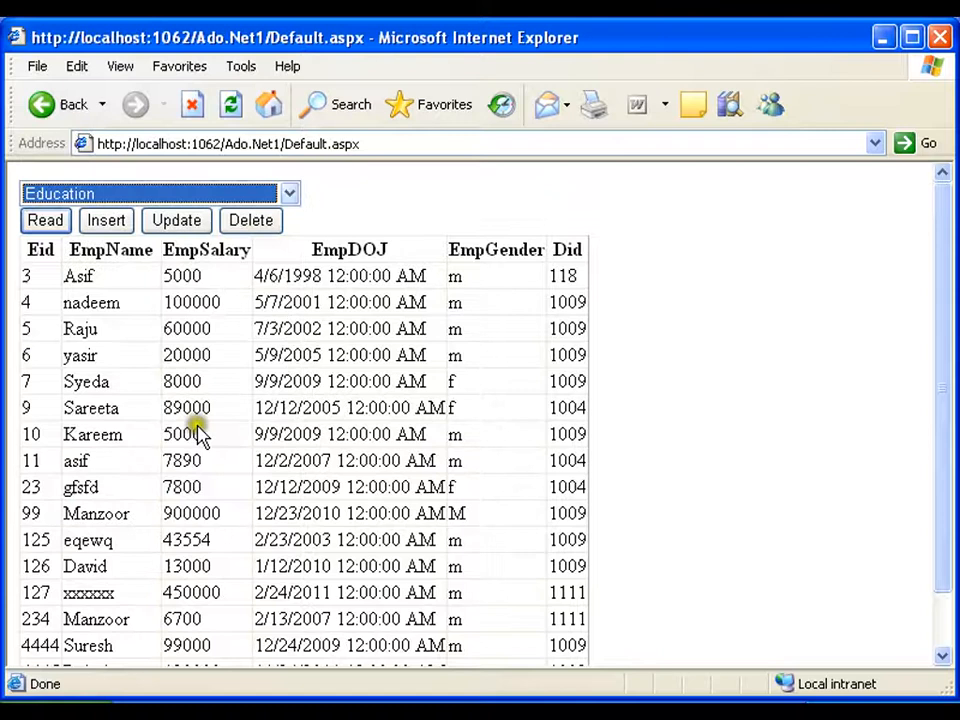
{"action": "left_click", "coordinate": [44, 220]}
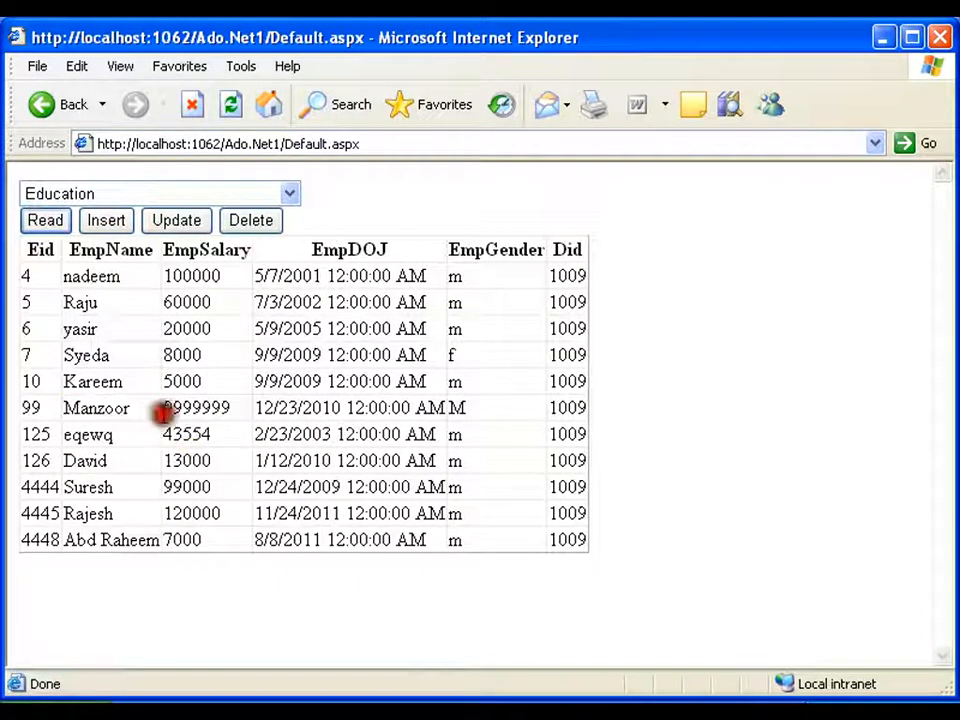
{"action": "double_click", "coordinate": [196, 408]}
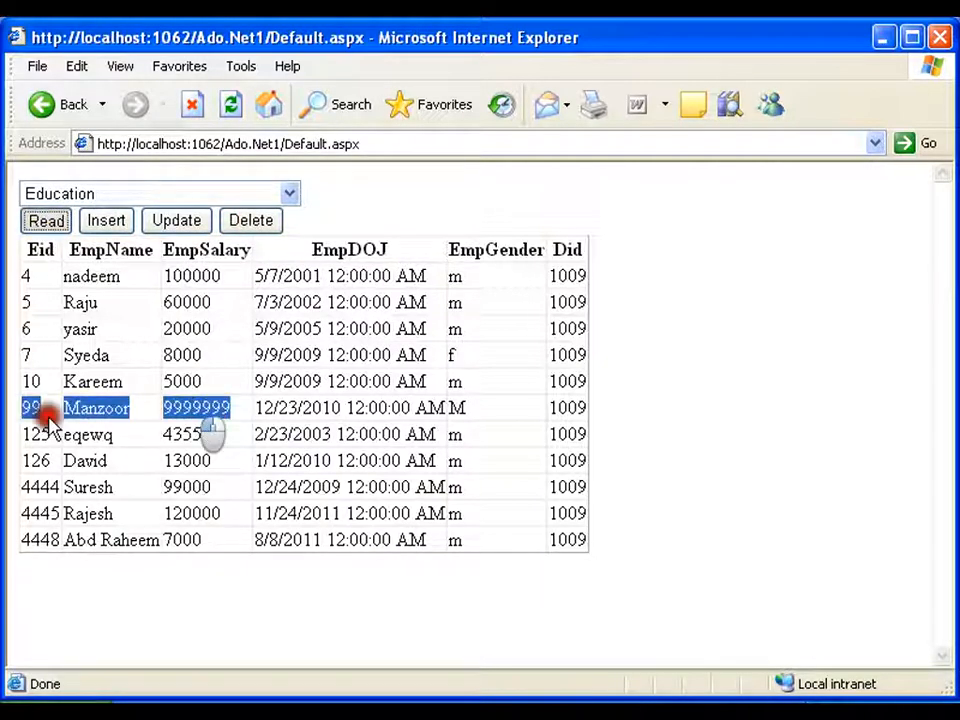
{"action": "left_click", "coordinate": [44, 220]}
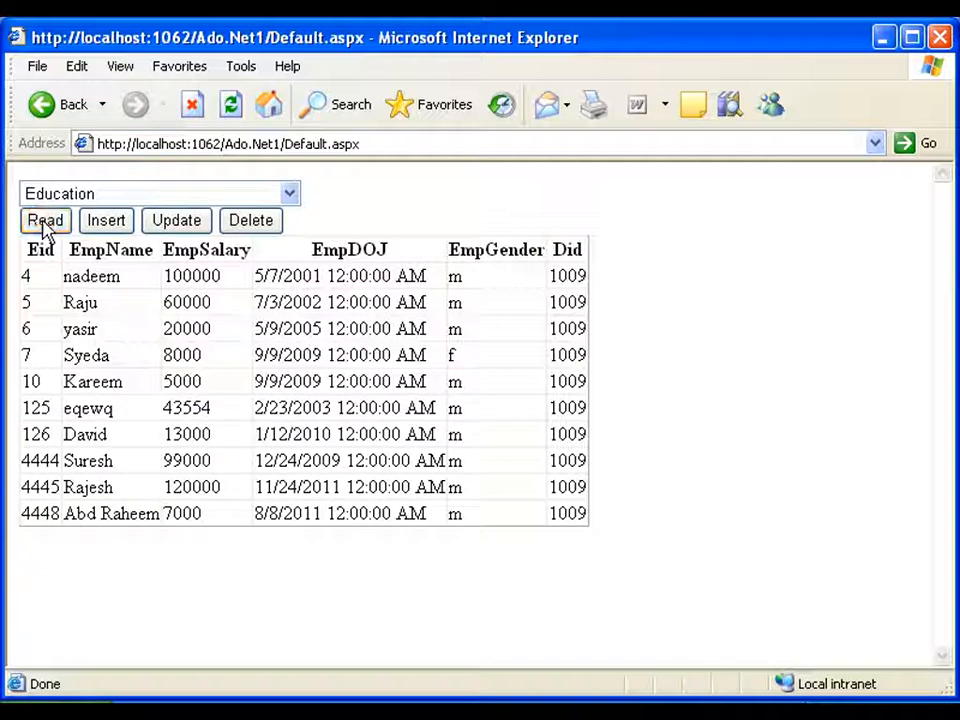
{"action": "mouse_move", "coordinate": [52, 354]}
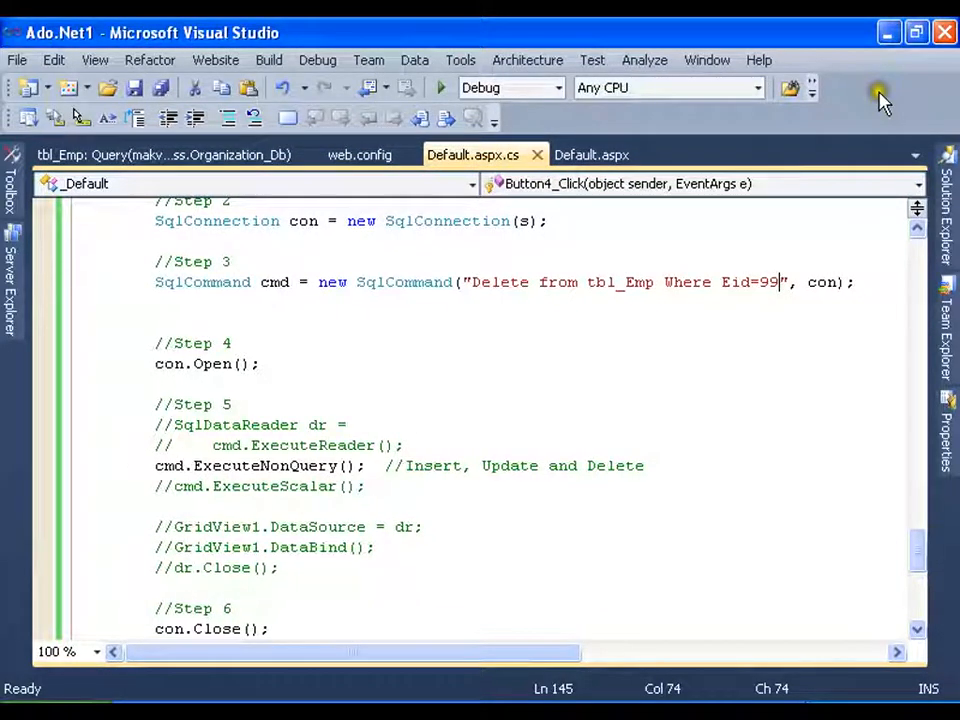
{"action": "mouse_move", "coordinate": [688, 372]}
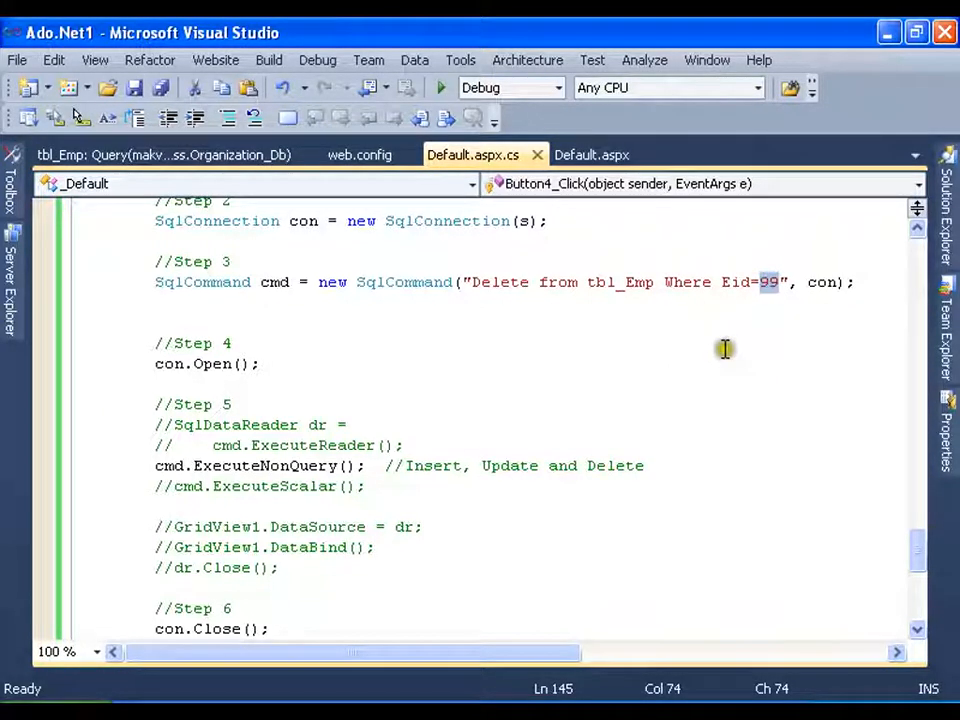
{"action": "mouse_move", "coordinate": [724, 348]}
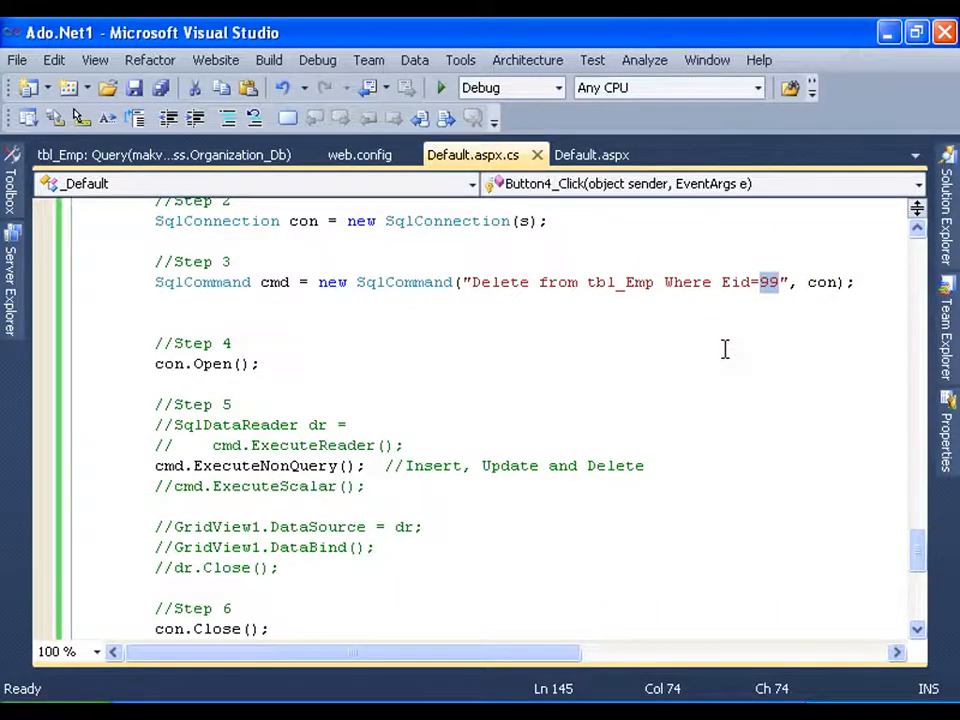